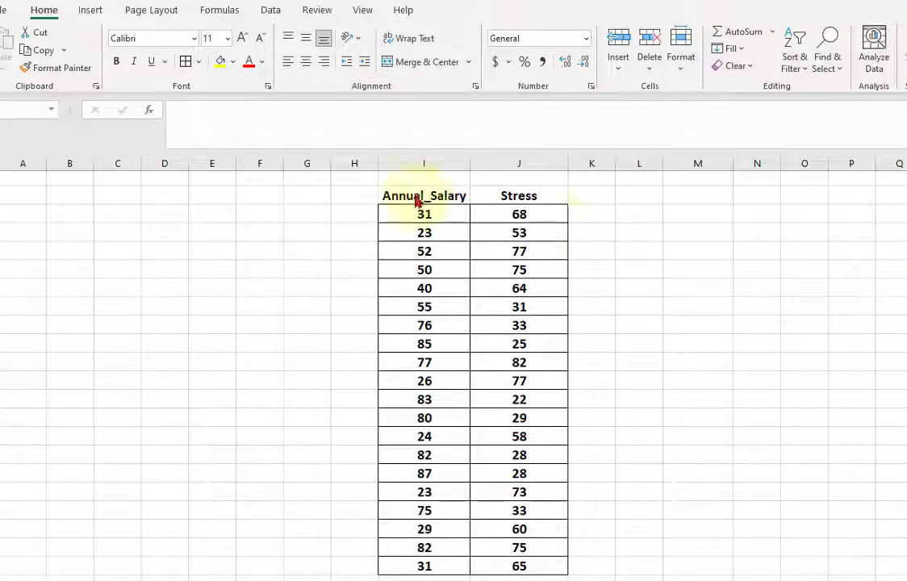
Compute CORREL of Annual_Salary (I3:I22) and Stress (J3:J22) in L3, giving -0.587.
{"action": "left_click", "coordinate": [424, 196]}
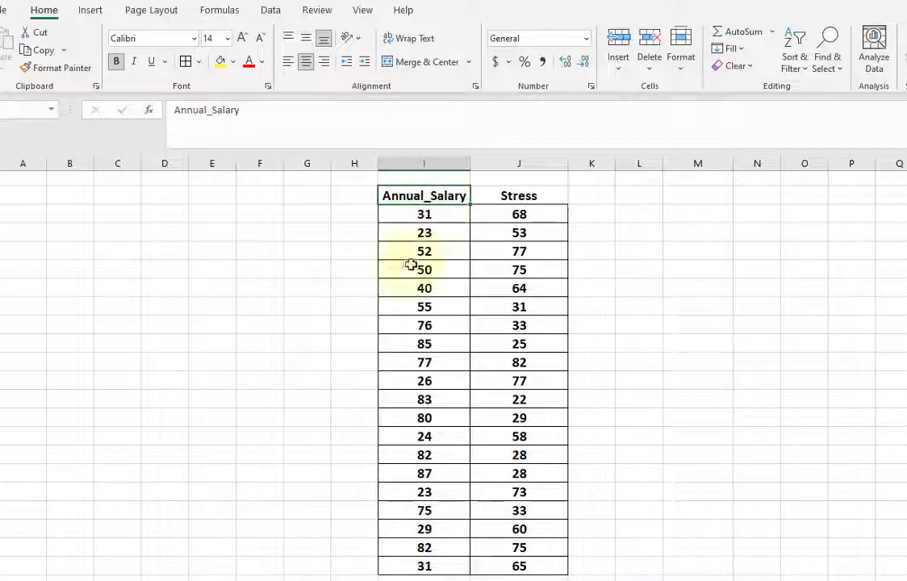
{"action": "left_click", "coordinate": [519, 195]}
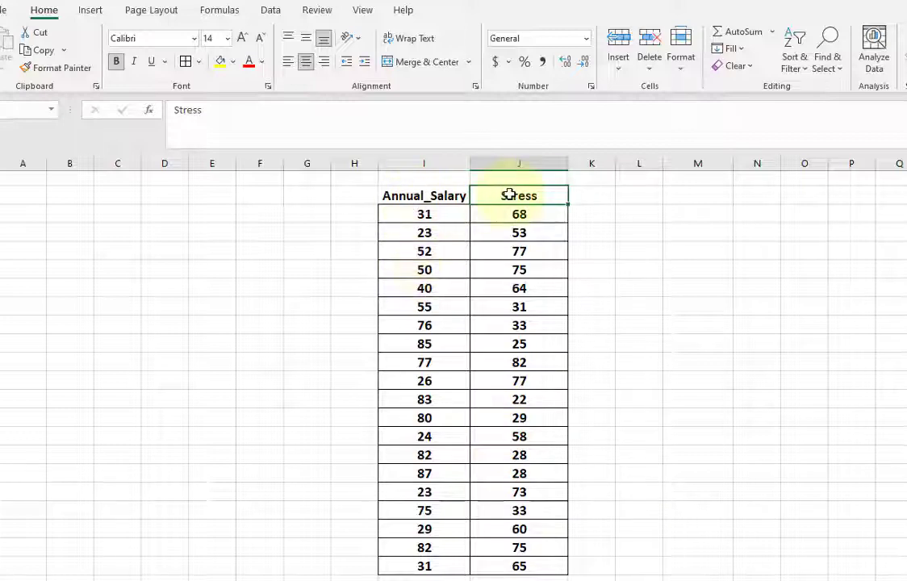
{"action": "left_click", "coordinate": [423, 195]}
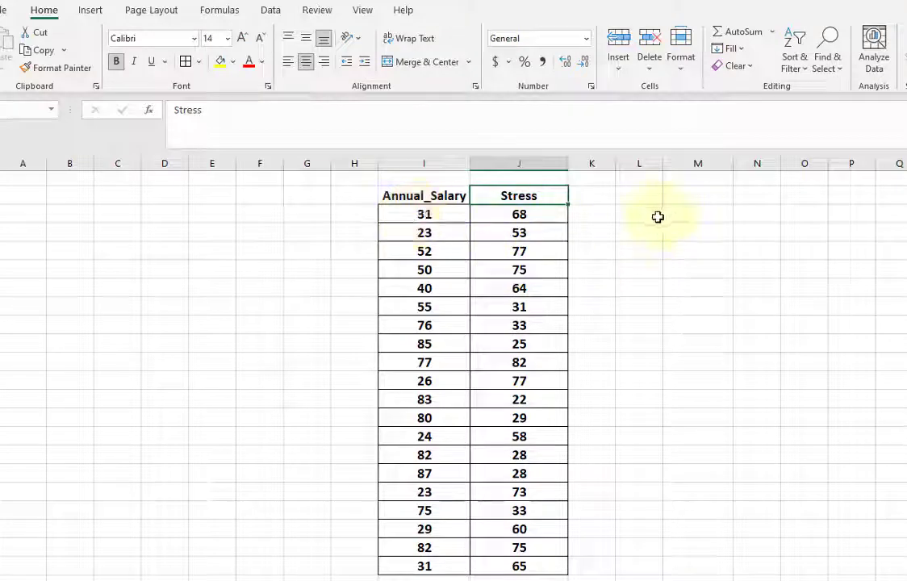
{"action": "left_click", "coordinate": [639, 213]}
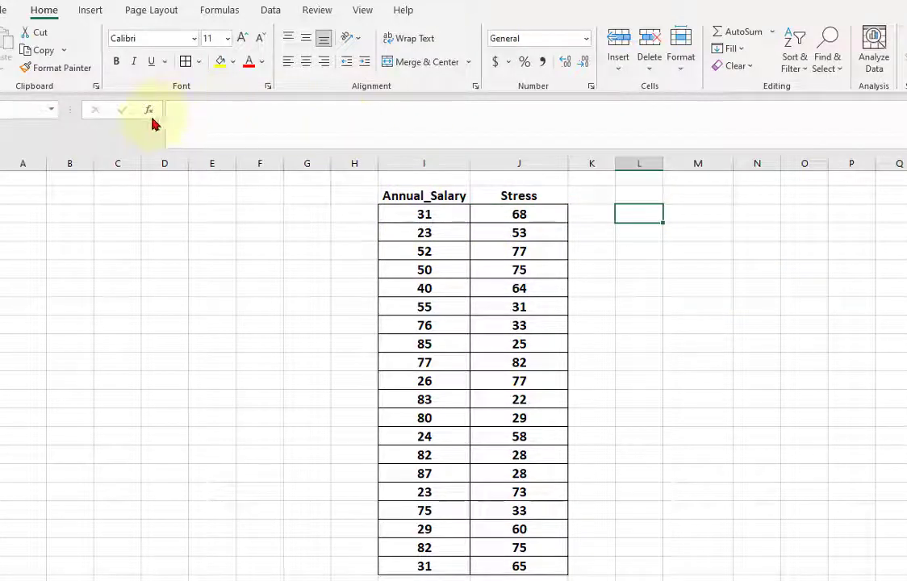
{"action": "left_click", "coordinate": [149, 110]}
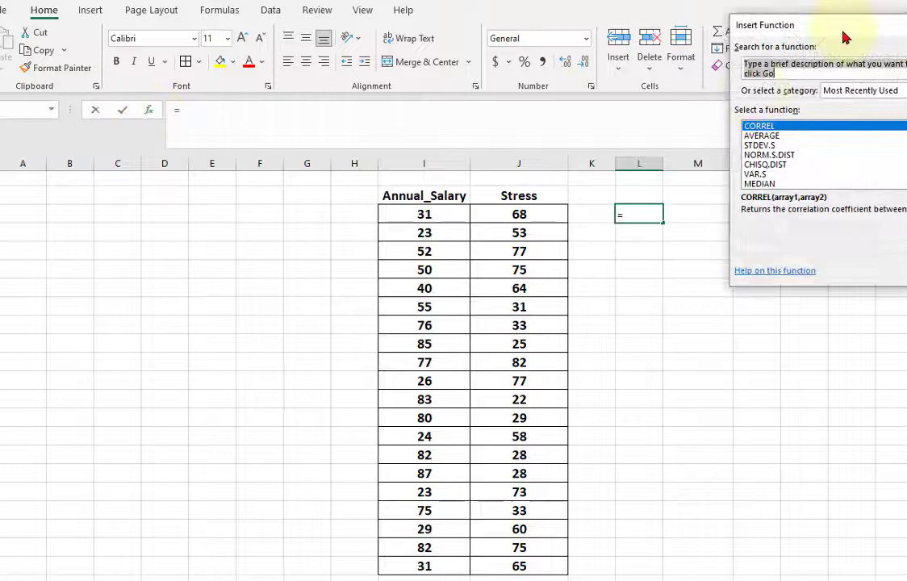
{"action": "left_click", "coordinate": [441, 166]}
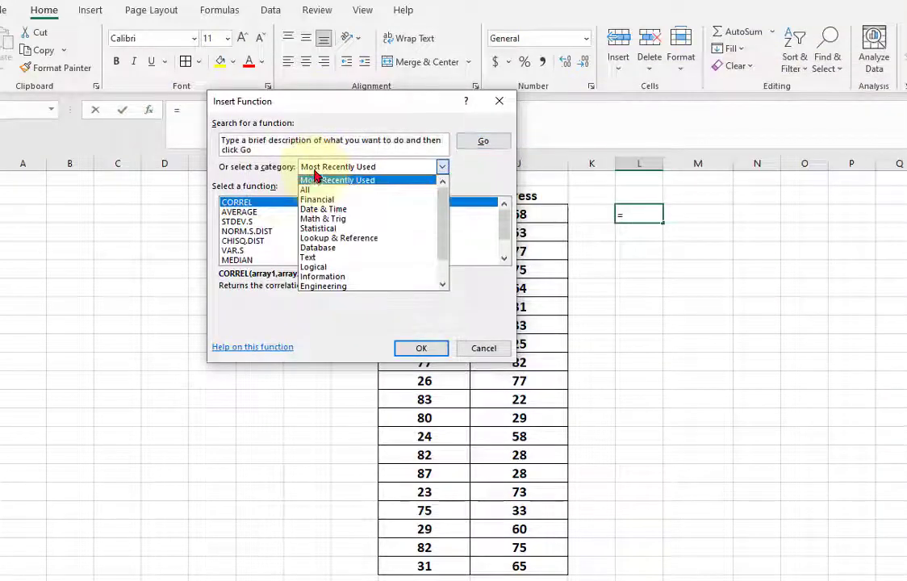
{"action": "left_click", "coordinate": [317, 228]}
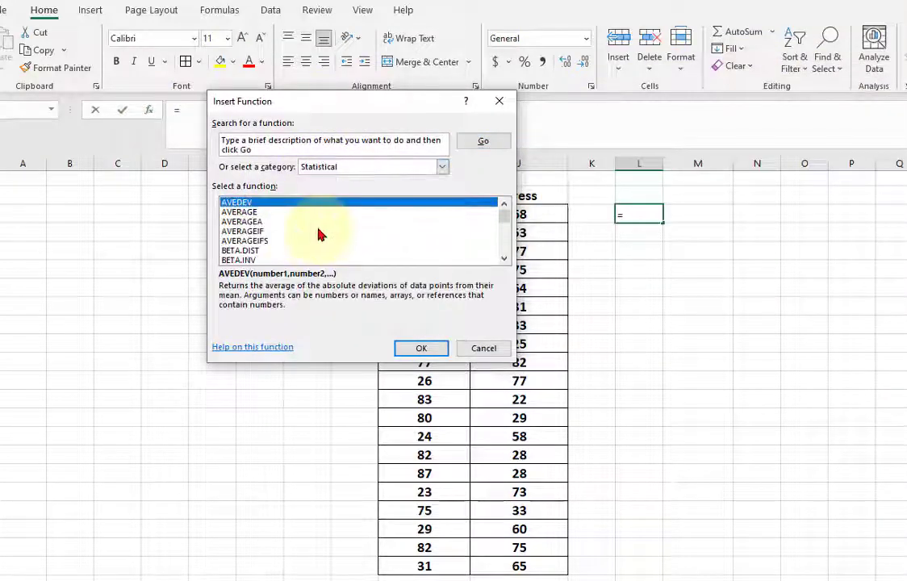
{"action": "scroll", "scroll_direction": "down", "scroll_amount": 3}
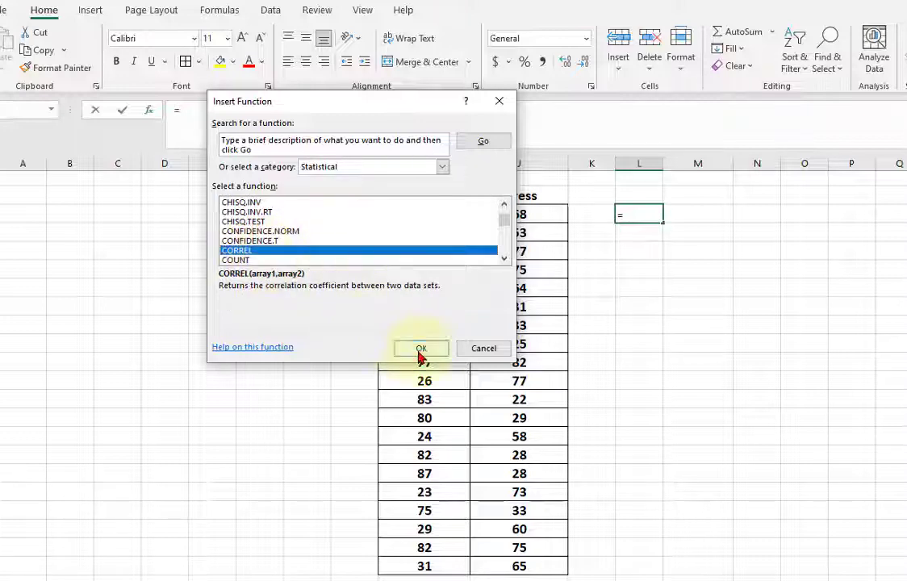
{"action": "left_click", "coordinate": [421, 347]}
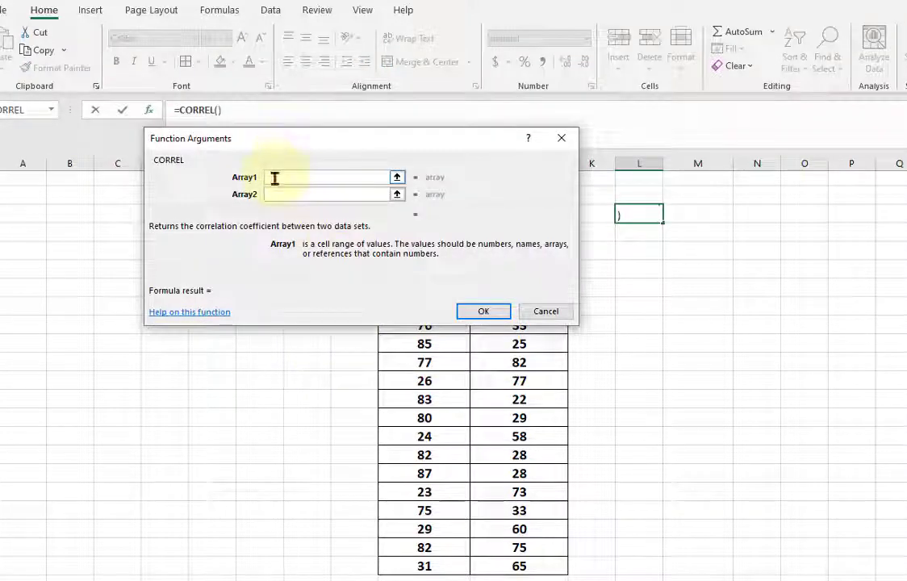
{"action": "mouse_move", "coordinate": [284, 145]}
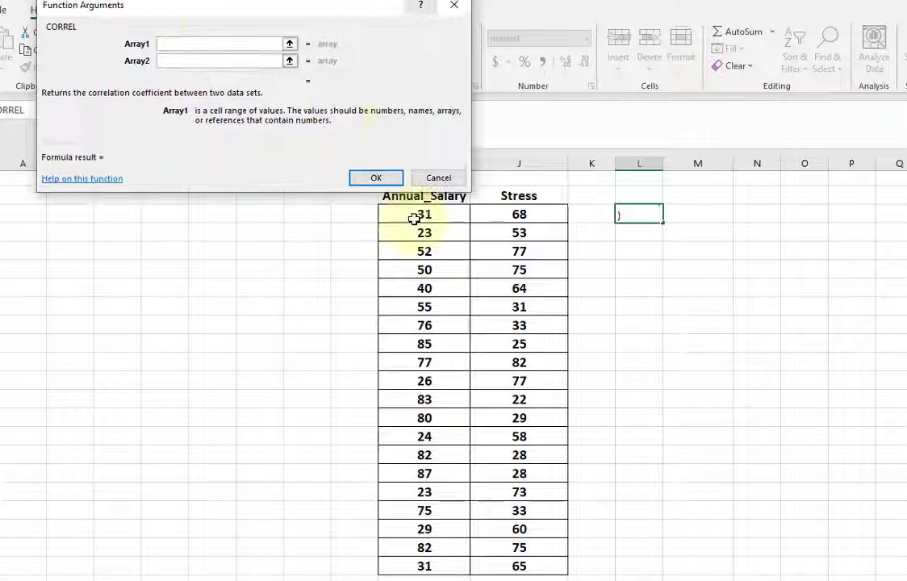
{"action": "left_click_drag", "start_coordinate": [423, 214], "coordinate": [423, 565]}
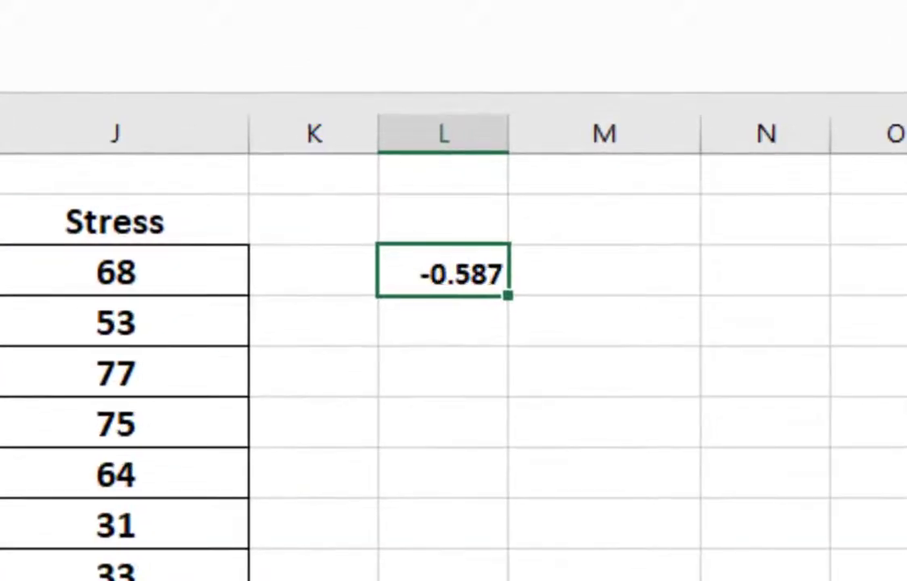
{"action": "mouse_move", "coordinate": [494, 338]}
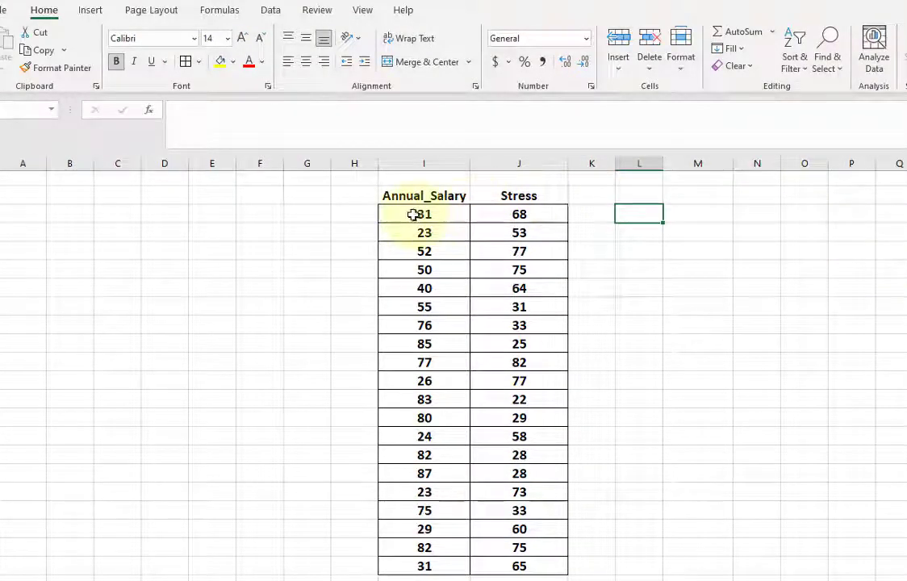
Insert the recommended scatter chart of the I3:J22 salary and stress values.
{"action": "left_click_drag", "start_coordinate": [424, 214], "coordinate": [519, 399]}
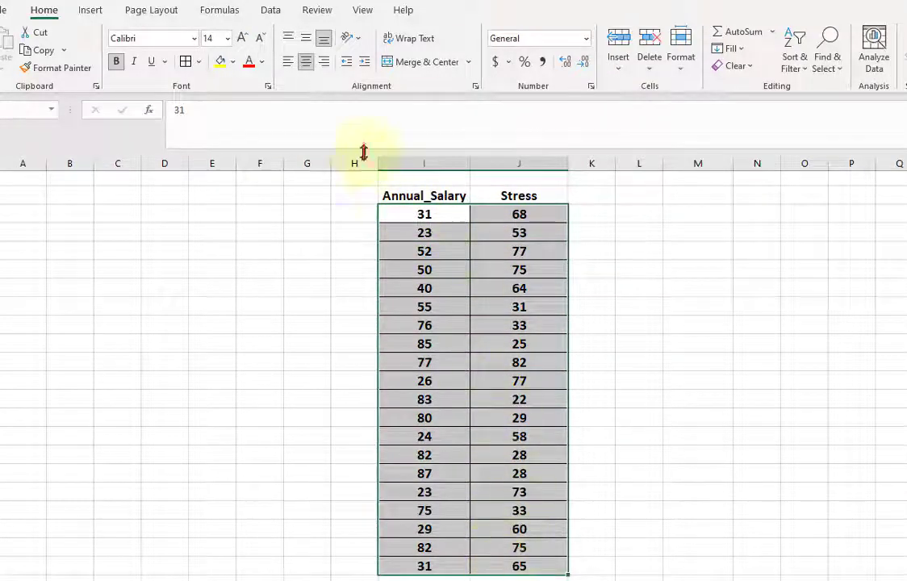
{"action": "left_click", "coordinate": [89, 10]}
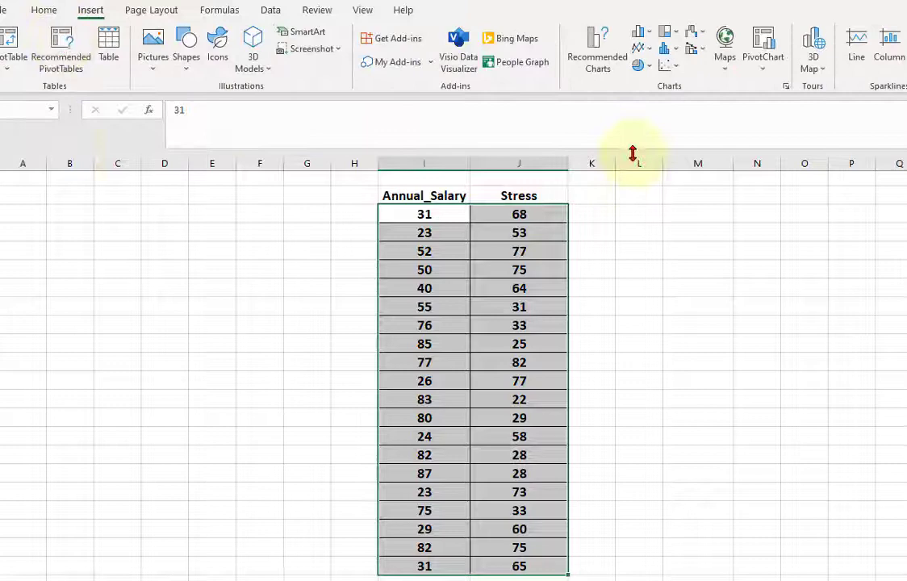
{"action": "left_click", "coordinate": [596, 44]}
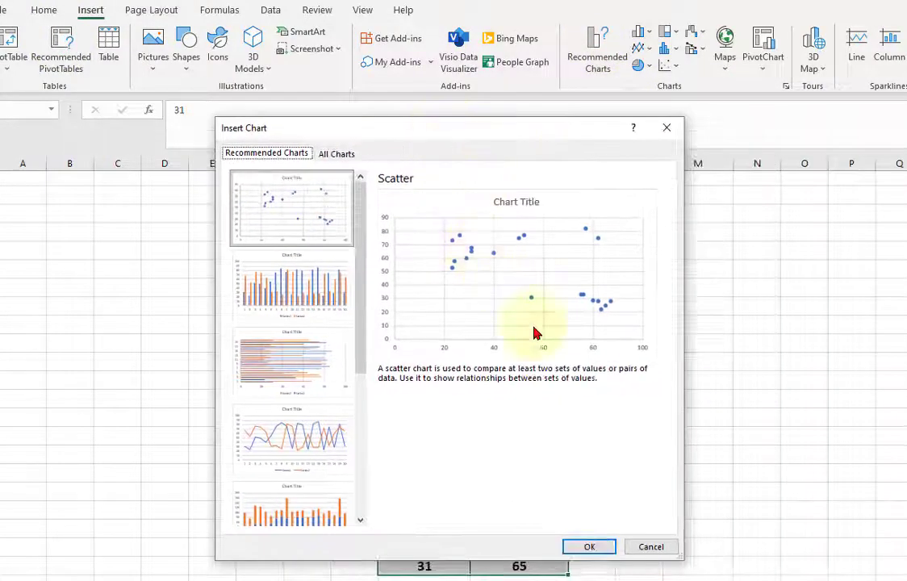
{"action": "left_click", "coordinate": [589, 546]}
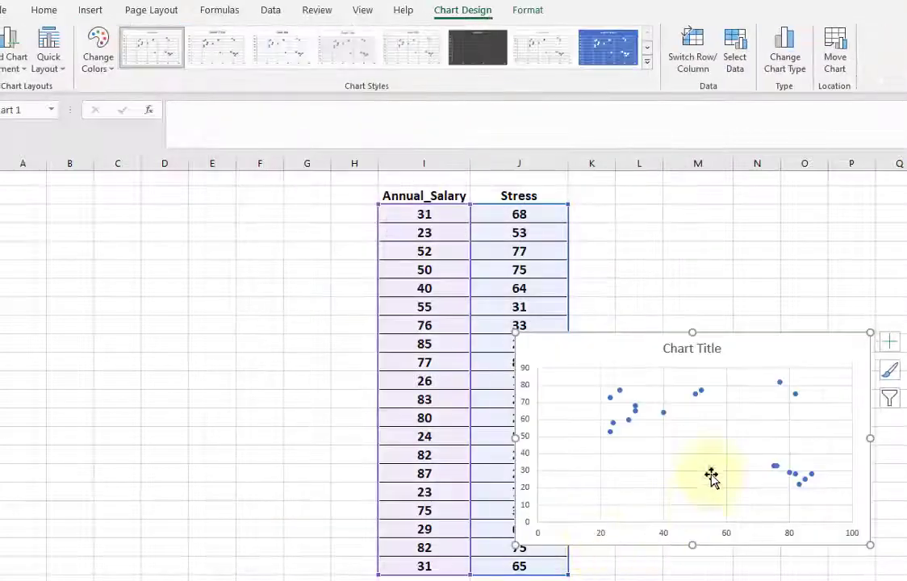
Enlarge the scatter chart to span columns C to O.
{"action": "left_click_drag", "start_coordinate": [710, 474], "coordinate": [408, 335]}
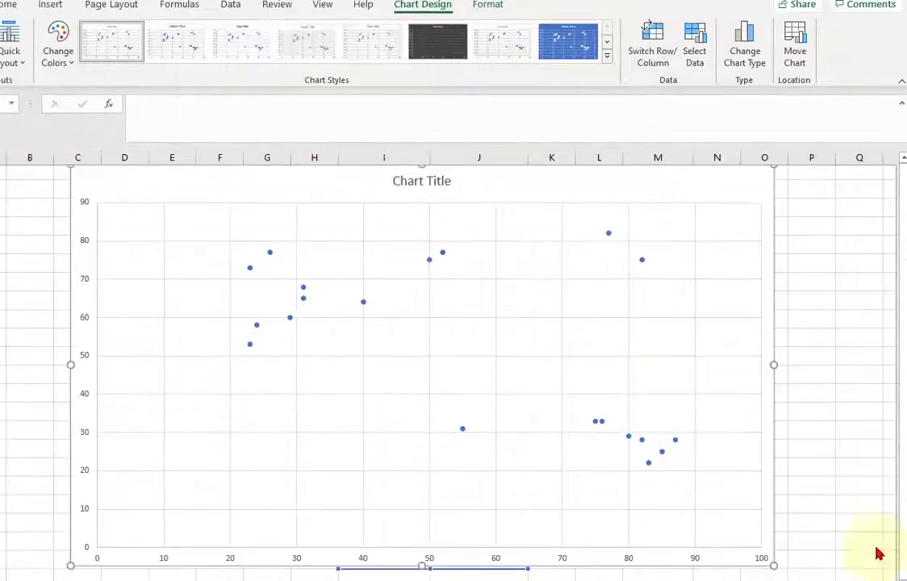
{"action": "mouse_move", "coordinate": [656, 260]}
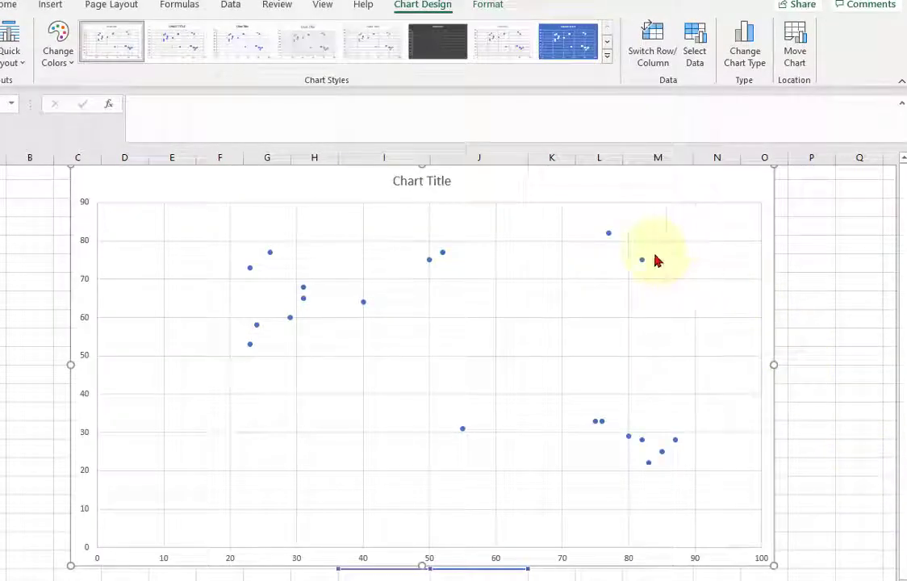
{"action": "mouse_move", "coordinate": [641, 264]}
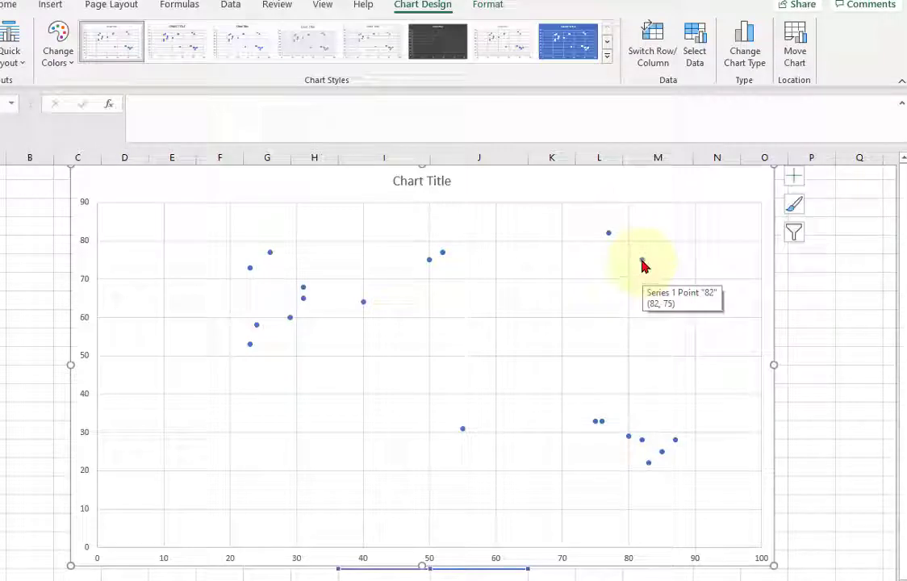
Add a linear trendline showing y = -0.5011x + 80.636 and R² = 0.3446.
{"action": "right_click", "coordinate": [644, 264]}
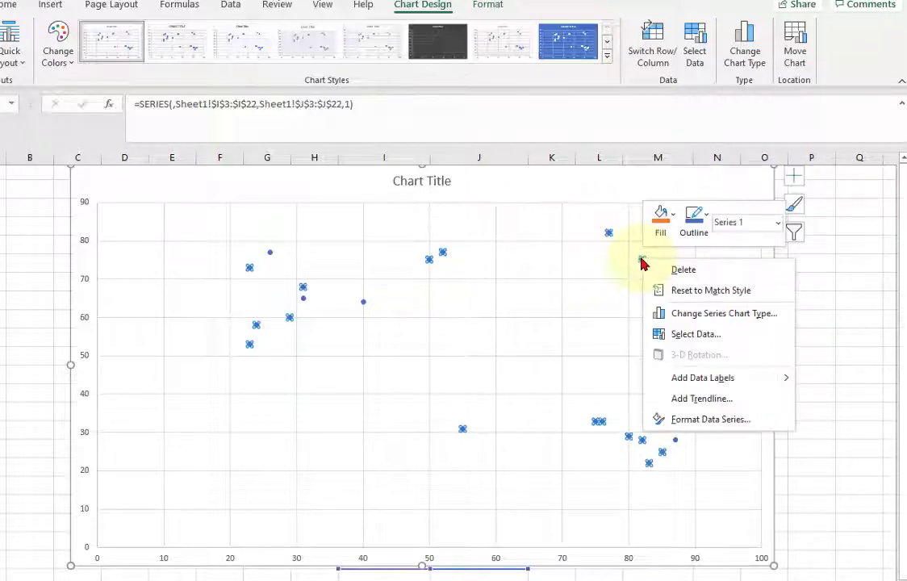
{"action": "mouse_move", "coordinate": [701, 397]}
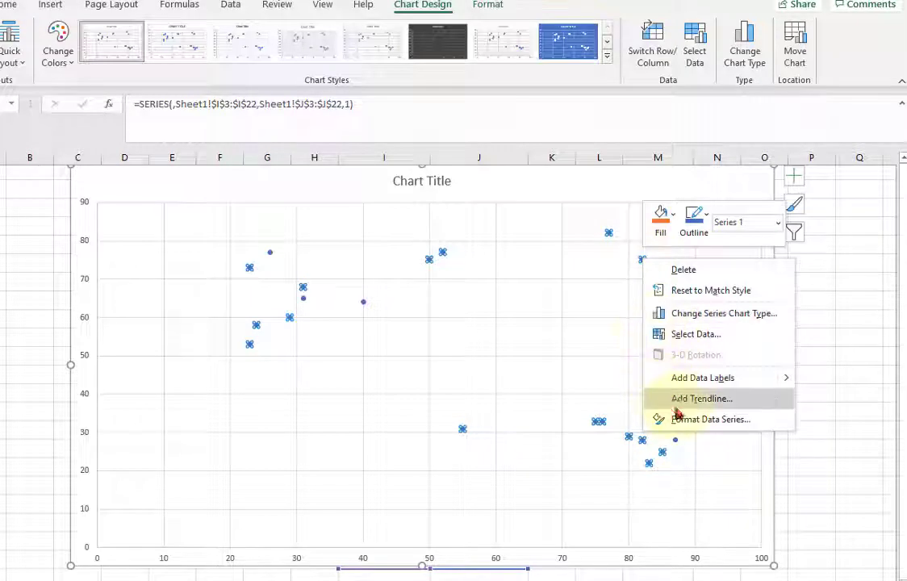
{"action": "left_click", "coordinate": [701, 398]}
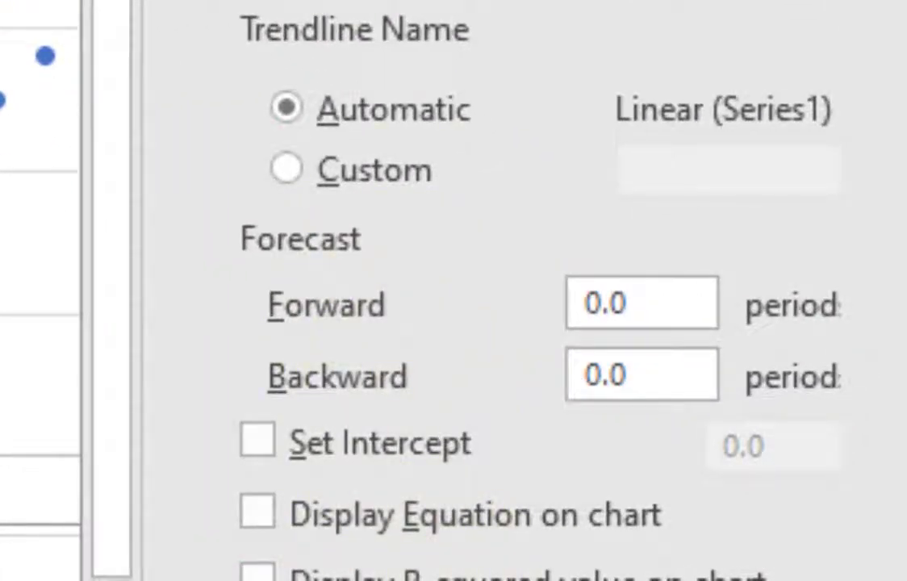
{"action": "mouse_move", "coordinate": [303, 387]}
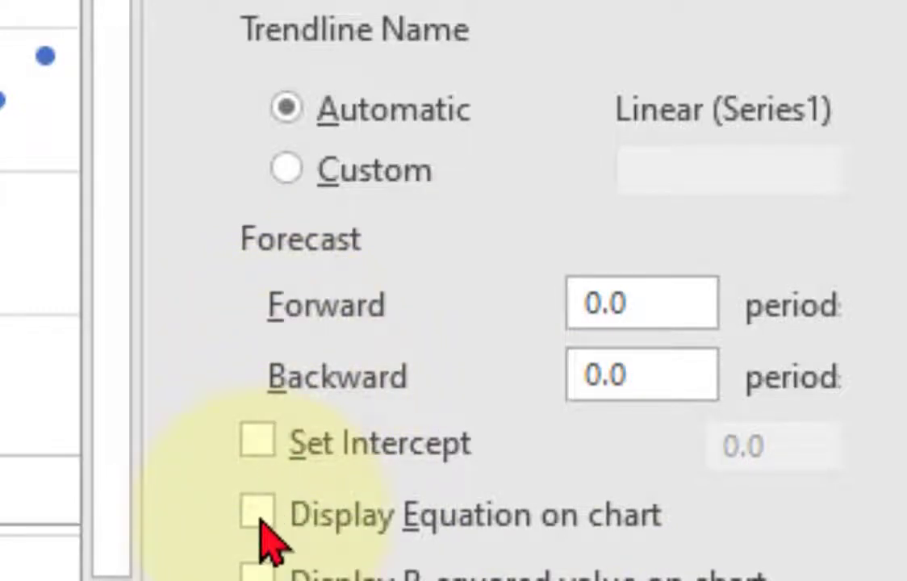
{"action": "left_click", "coordinate": [259, 513]}
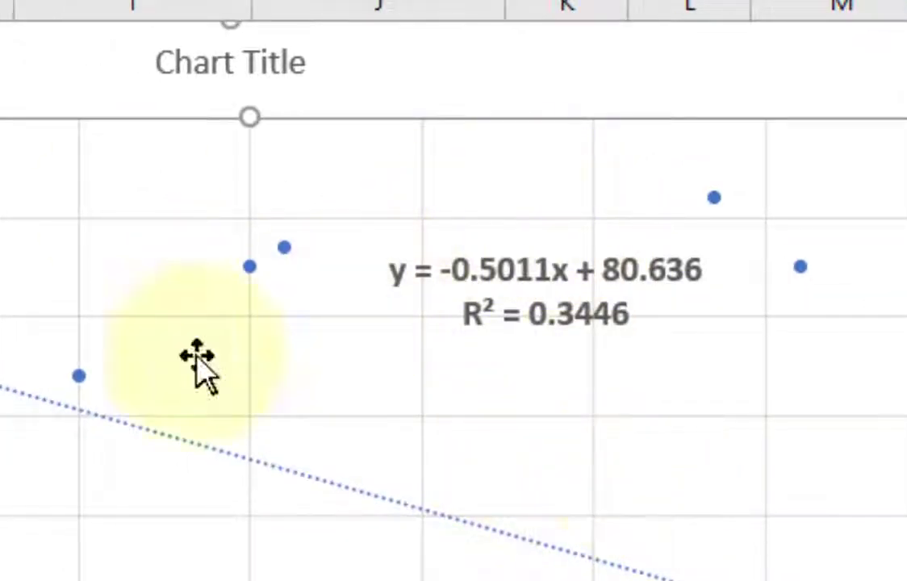
{"action": "mouse_move", "coordinate": [436, 290]}
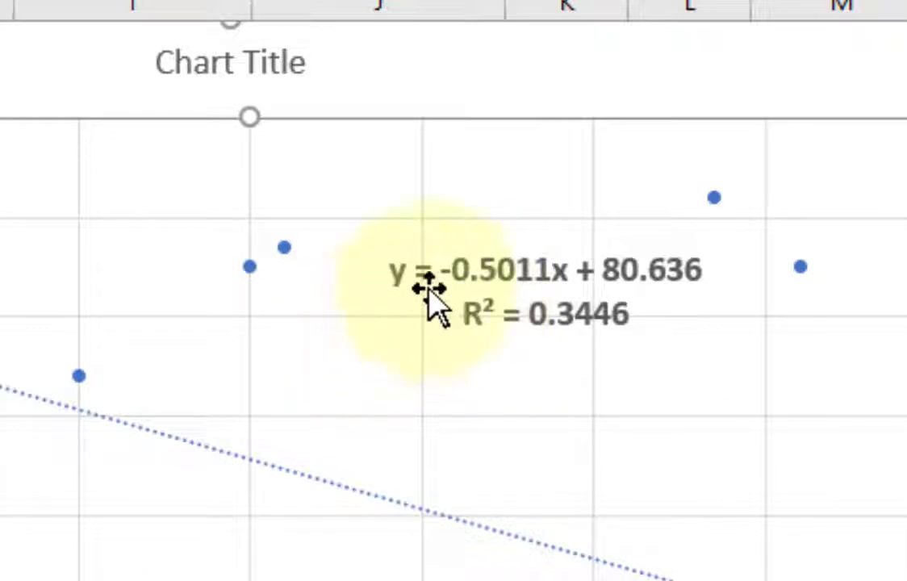
{"action": "mouse_move", "coordinate": [557, 270]}
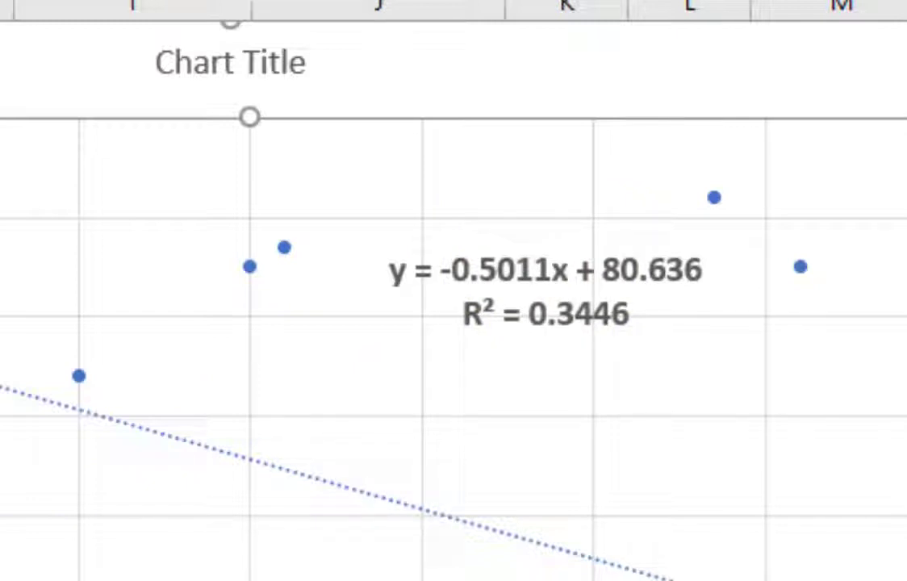
{"action": "mouse_move", "coordinate": [581, 311]}
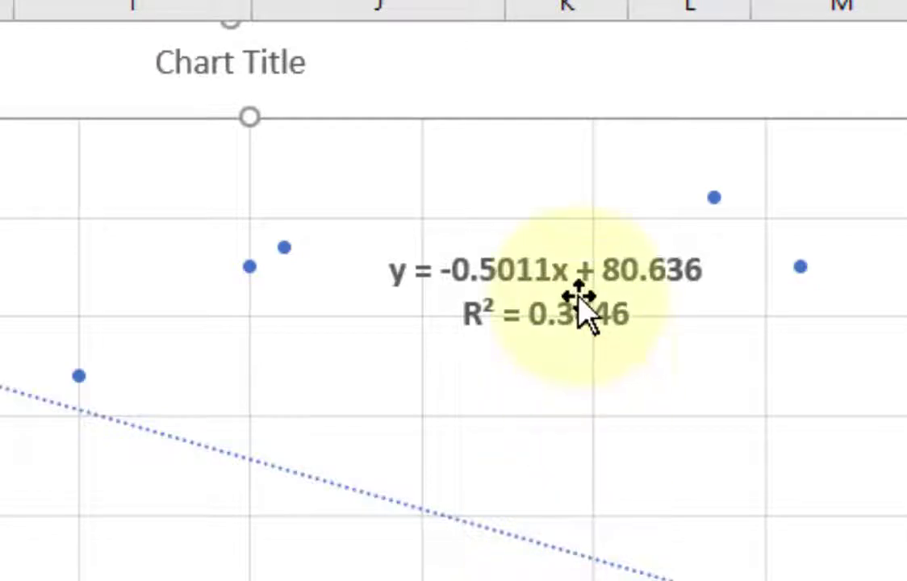
{"action": "mouse_move", "coordinate": [694, 255]}
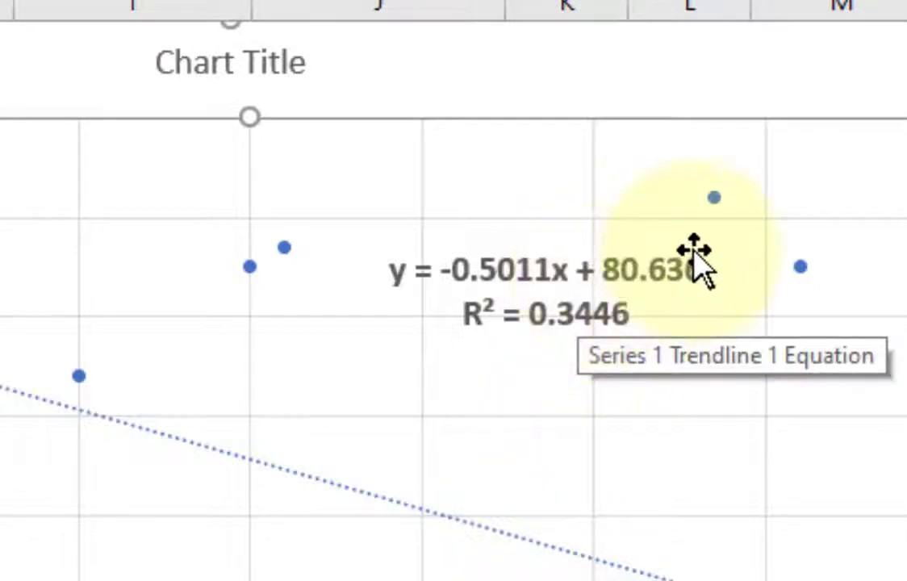
{"action": "mouse_move", "coordinate": [557, 331]}
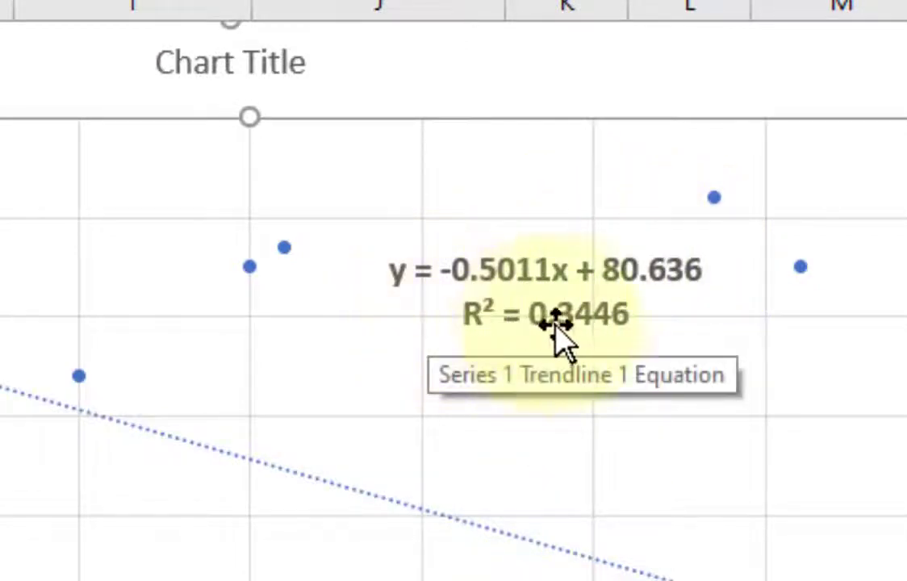
{"action": "mouse_move", "coordinate": [395, 150]}
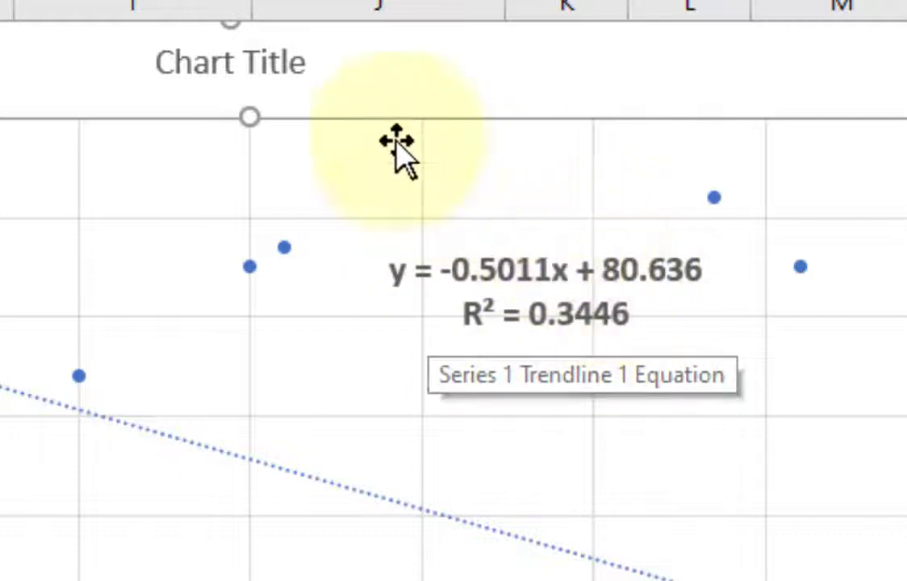
{"action": "mouse_move", "coordinate": [395, 242]}
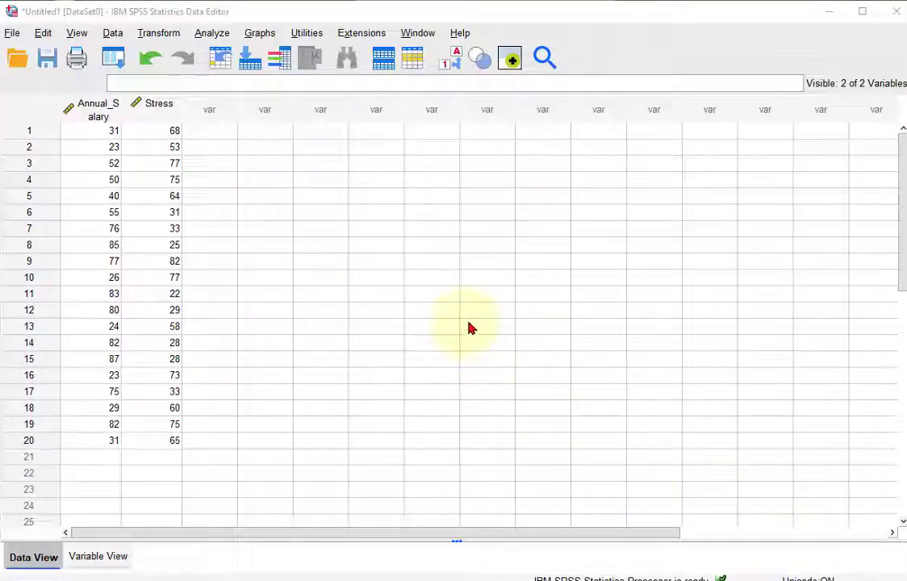
{"action": "mouse_move", "coordinate": [491, 339]}
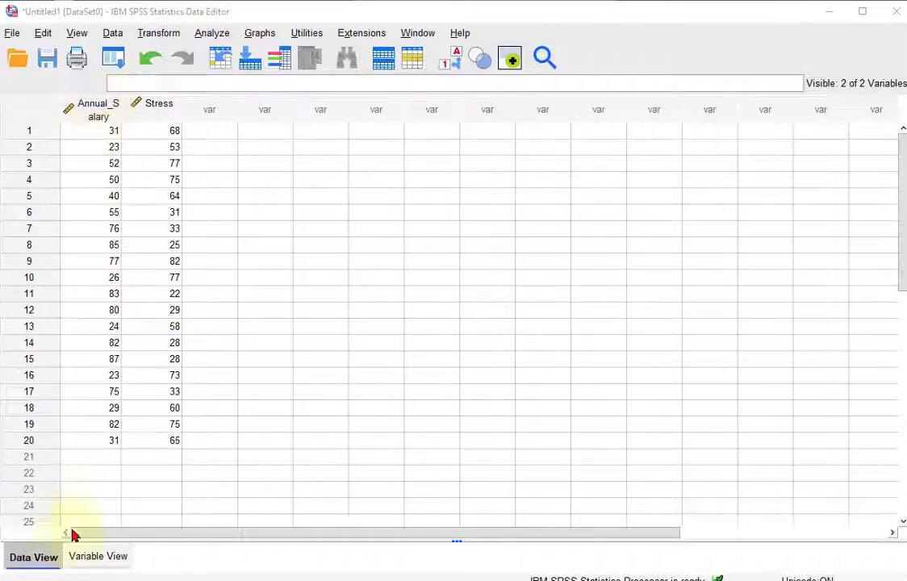
Set up Linear Regression with Stress as dependent and Annual_Salary as independent.
{"action": "left_click", "coordinate": [98, 556]}
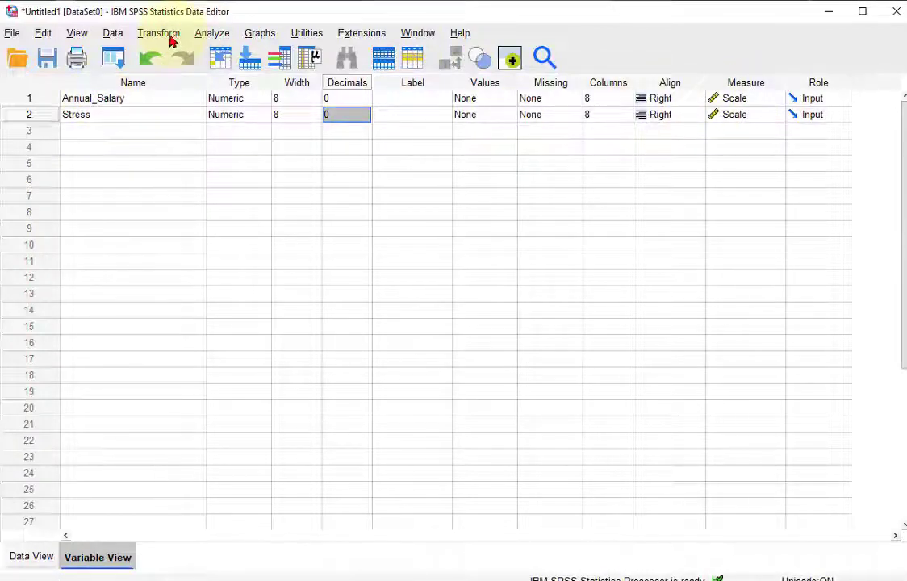
{"action": "left_click", "coordinate": [211, 33]}
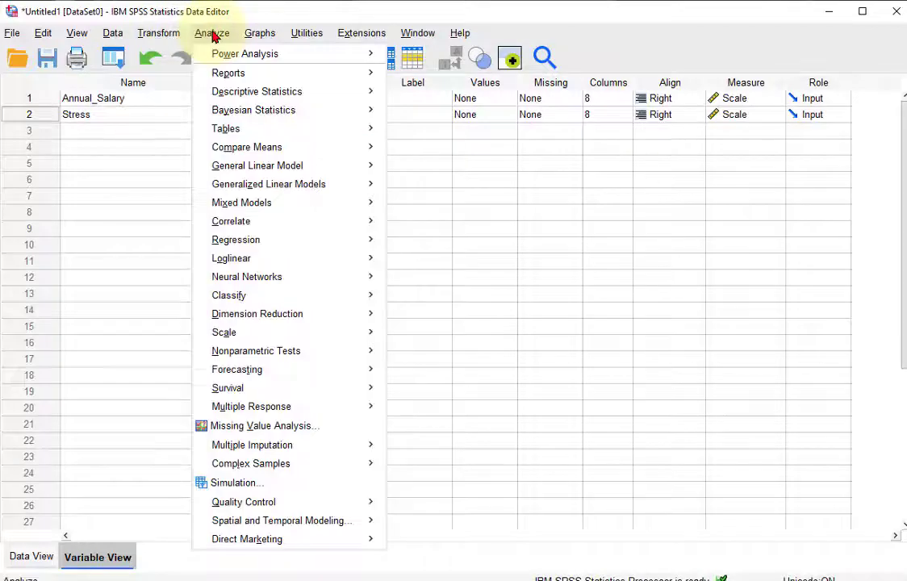
{"action": "mouse_move", "coordinate": [235, 240]}
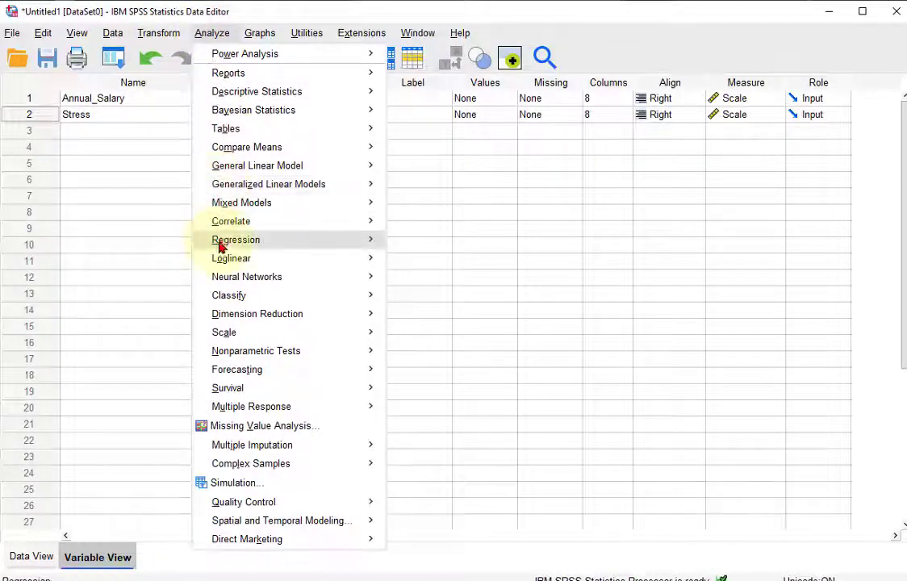
{"action": "left_click", "coordinate": [235, 240]}
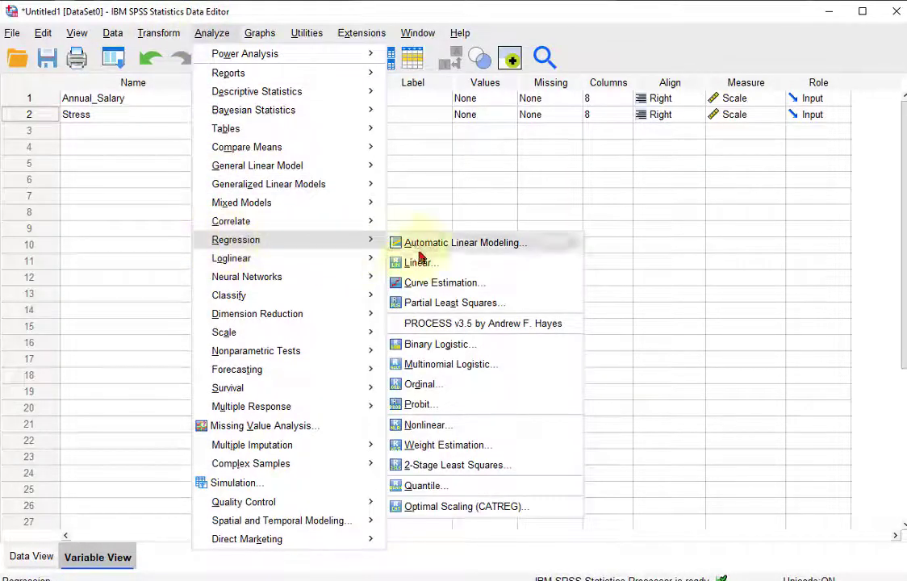
{"action": "left_click", "coordinate": [420, 263]}
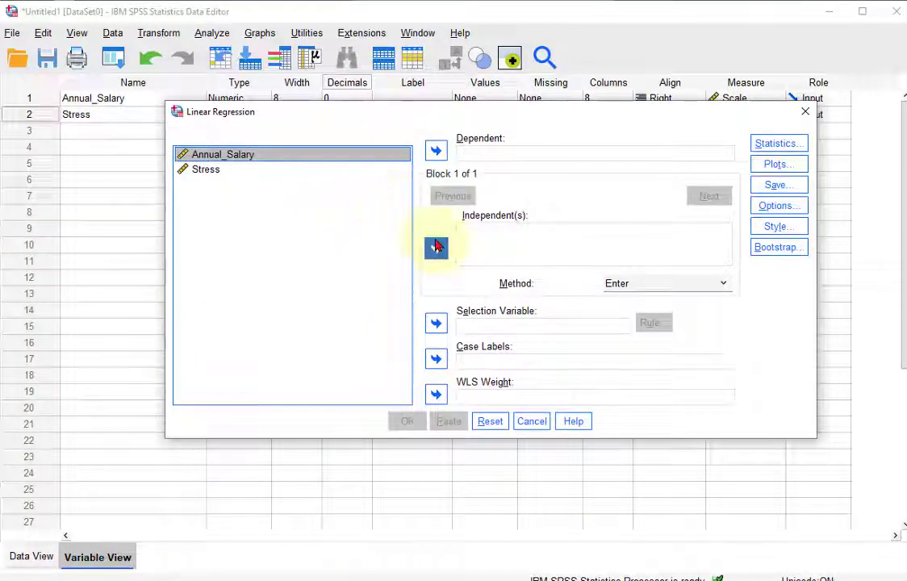
{"action": "left_click", "coordinate": [436, 248]}
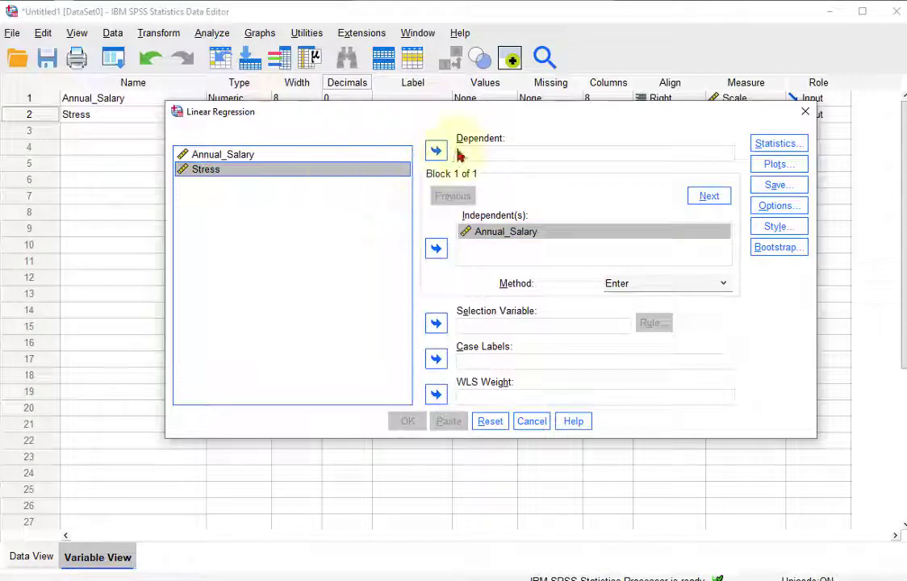
{"action": "left_click", "coordinate": [436, 151]}
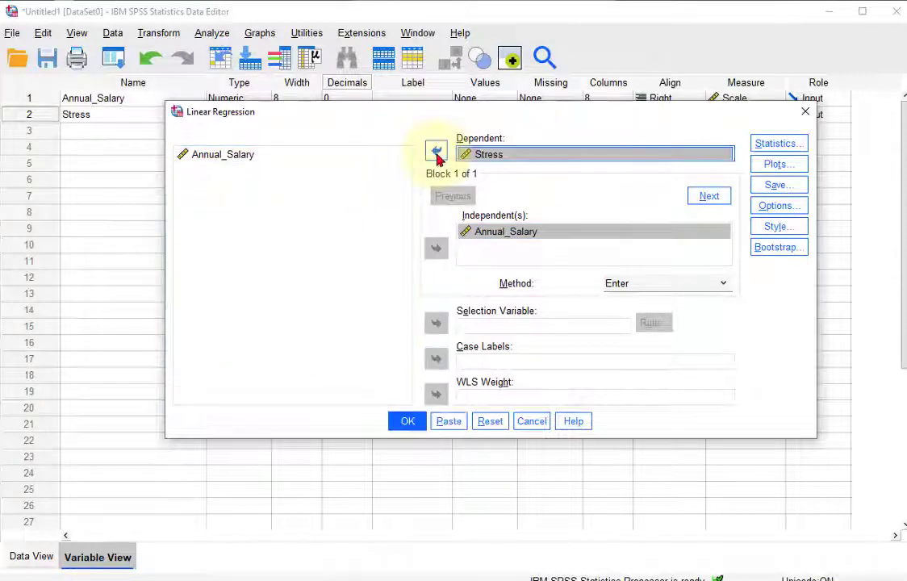
Request R squared change, descriptives, part correlations and collinearity diagnostics.
{"action": "left_click", "coordinate": [776, 142]}
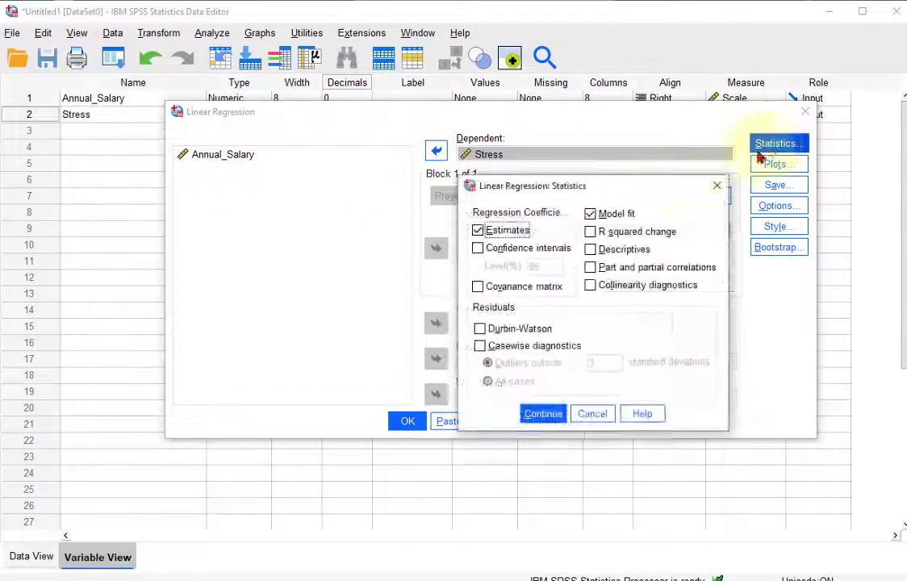
{"action": "left_click", "coordinate": [590, 250]}
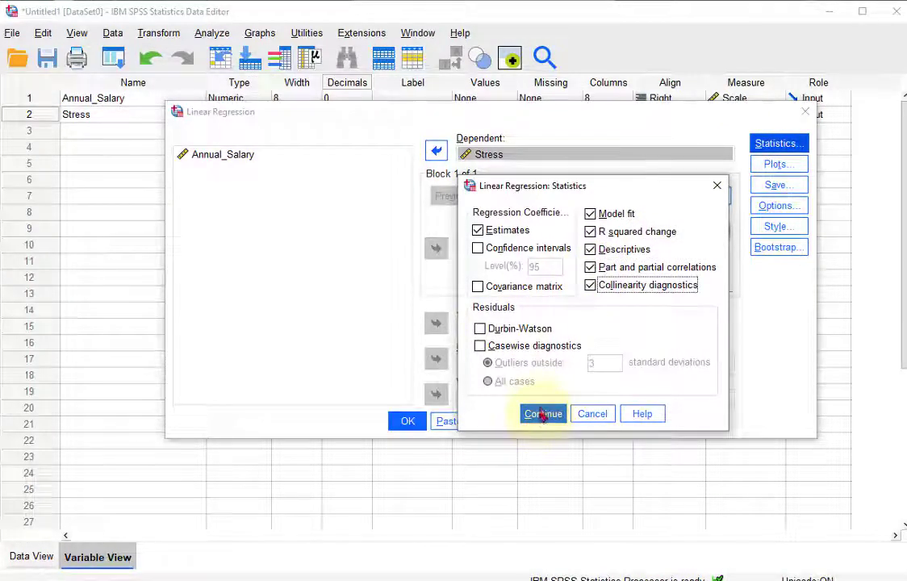
{"action": "left_click", "coordinate": [543, 413]}
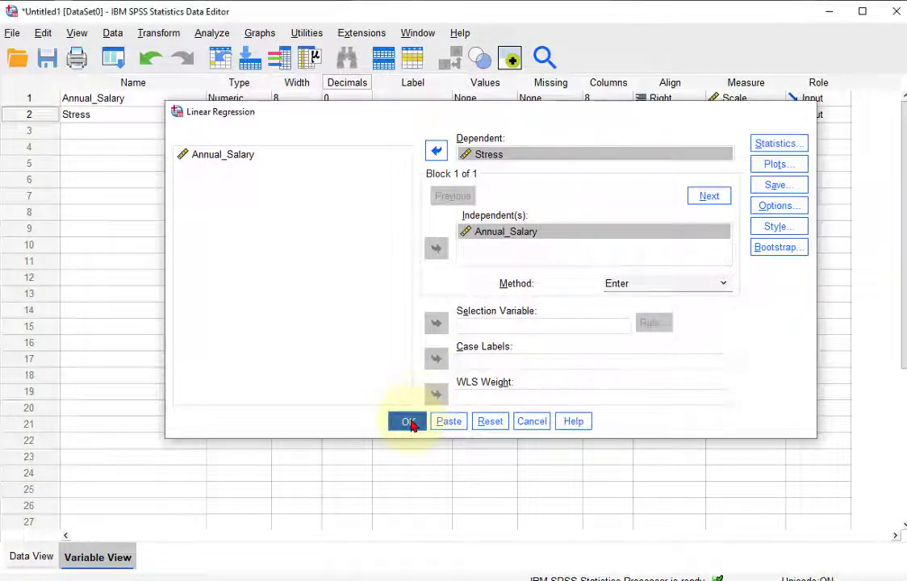
Run the regression and review output: R² .345, constant 80.636, slope -.501.
{"action": "left_click", "coordinate": [409, 420]}
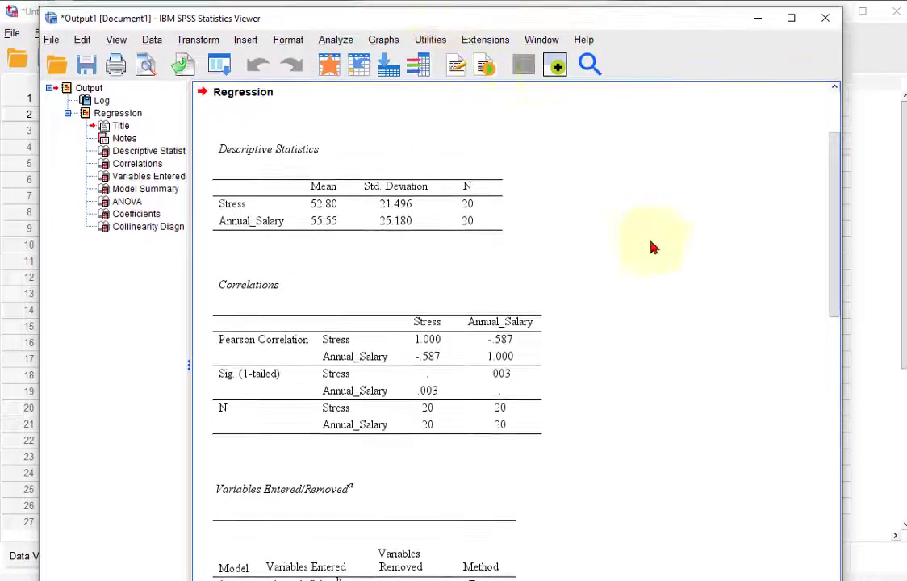
{"action": "scroll", "scroll_direction": "down", "scroll_amount": 3}
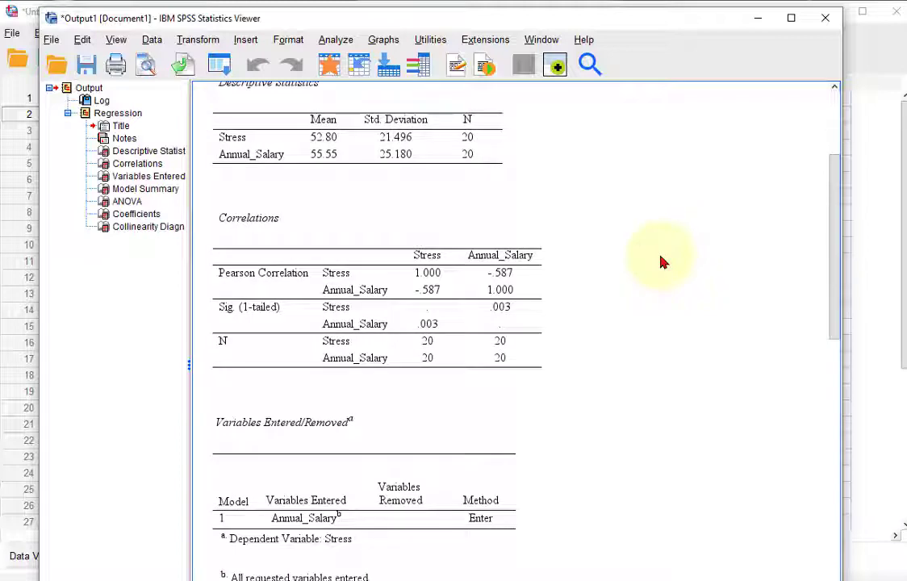
{"action": "scroll", "scroll_direction": "down", "scroll_amount": 3}
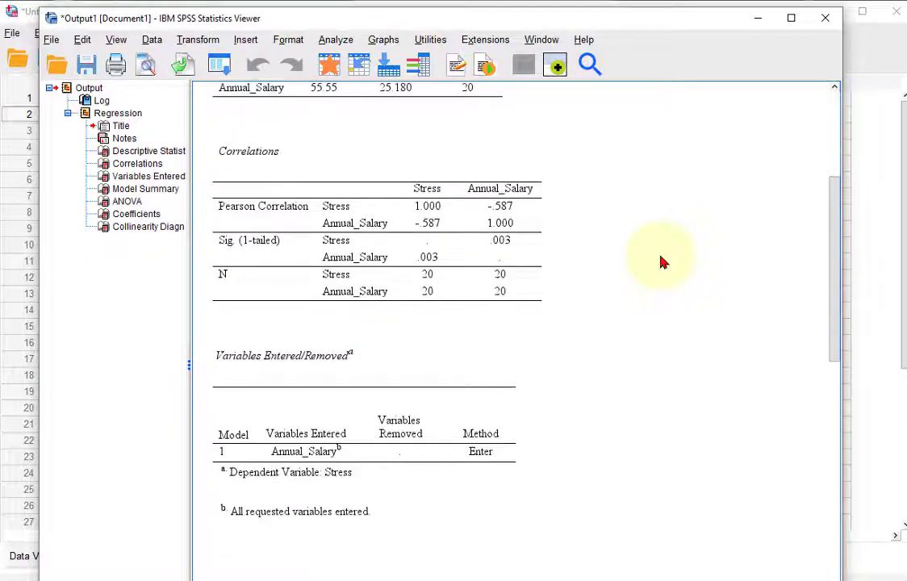
{"action": "scroll", "scroll_direction": "down", "scroll_amount": 3}
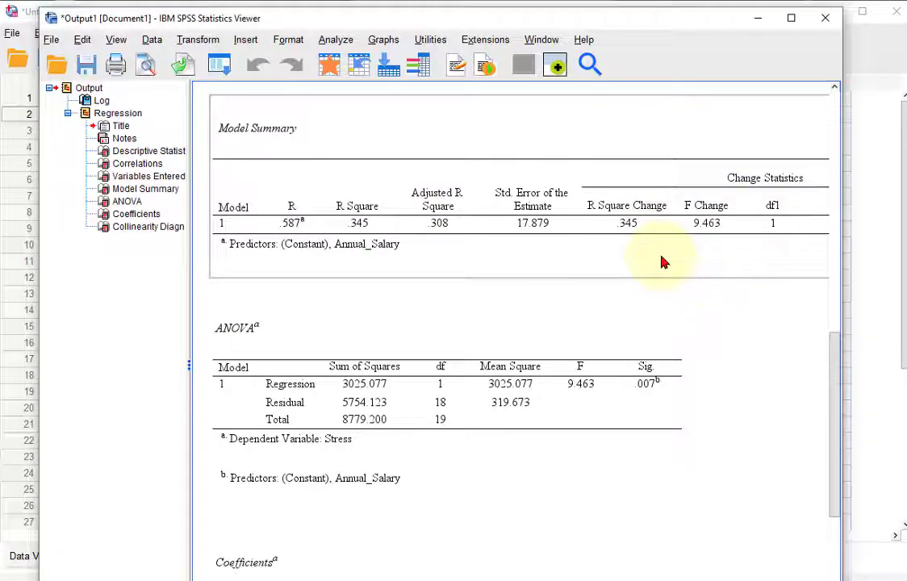
{"action": "scroll", "scroll_direction": "down", "scroll_amount": 3}
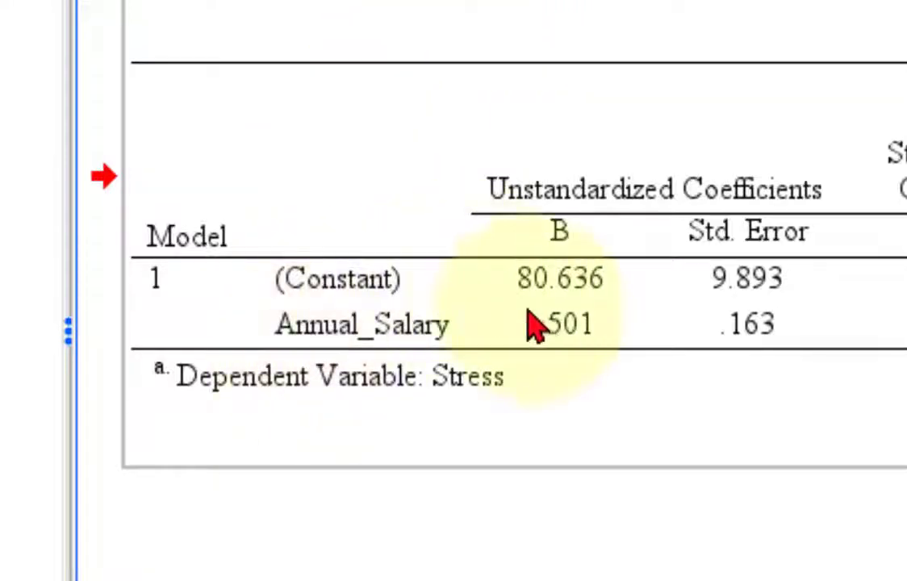
{"action": "mouse_move", "coordinate": [548, 315]}
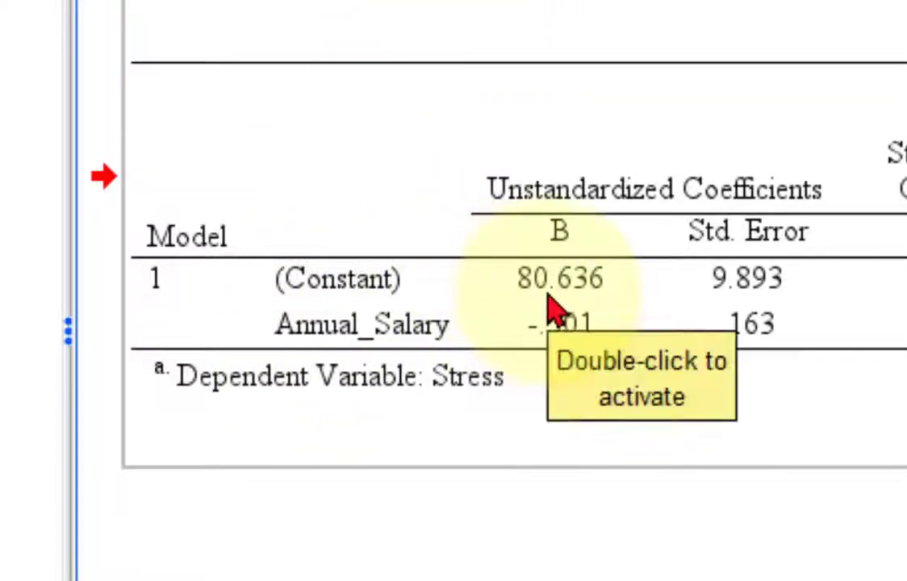
{"action": "mouse_move", "coordinate": [585, 347]}
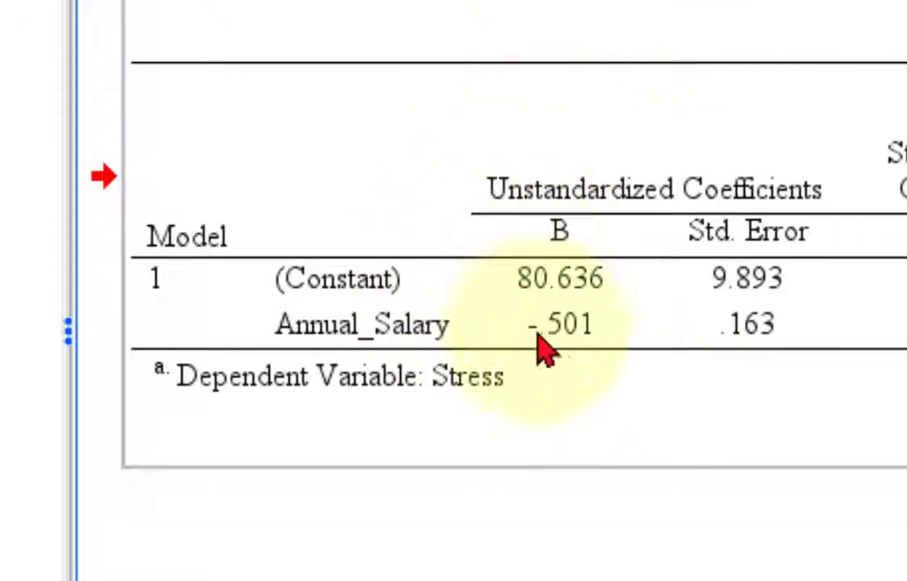
{"action": "mouse_move", "coordinate": [609, 234]}
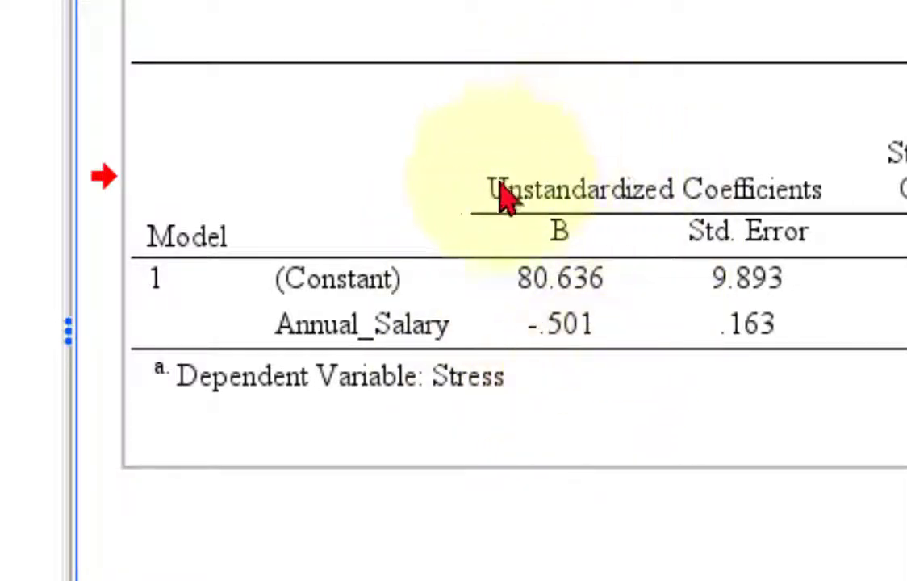
{"action": "mouse_move", "coordinate": [601, 347]}
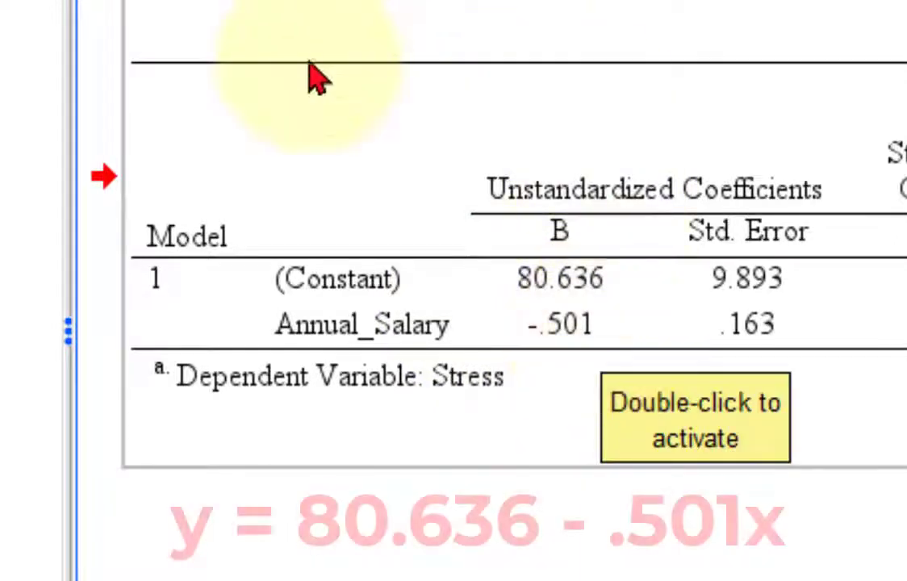
{"action": "mouse_move", "coordinate": [484, 327]}
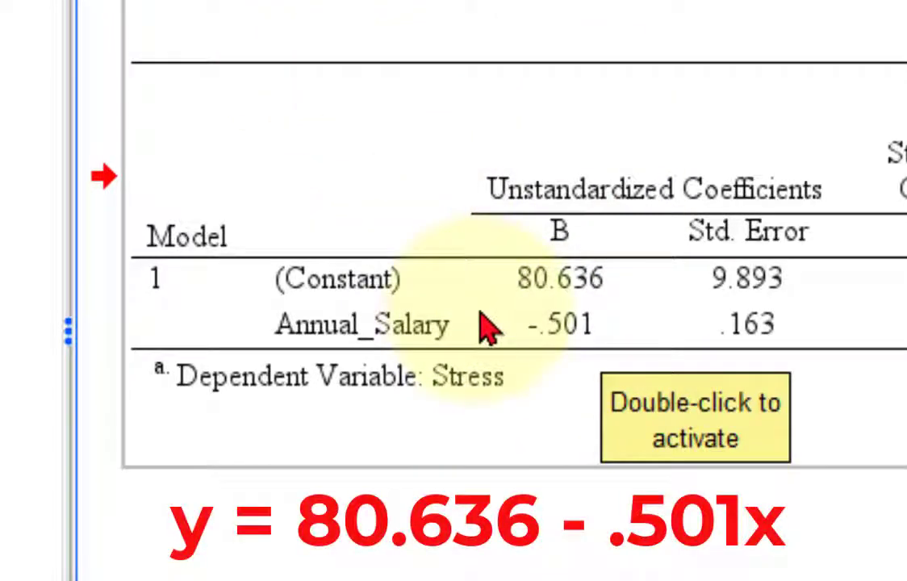
{"action": "mouse_move", "coordinate": [609, 302]}
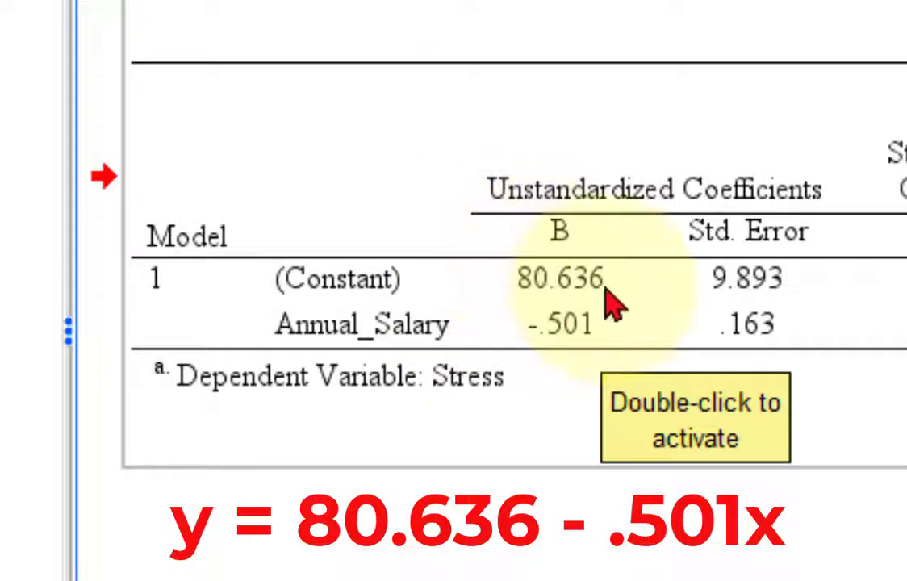
{"action": "mouse_move", "coordinate": [565, 80]}
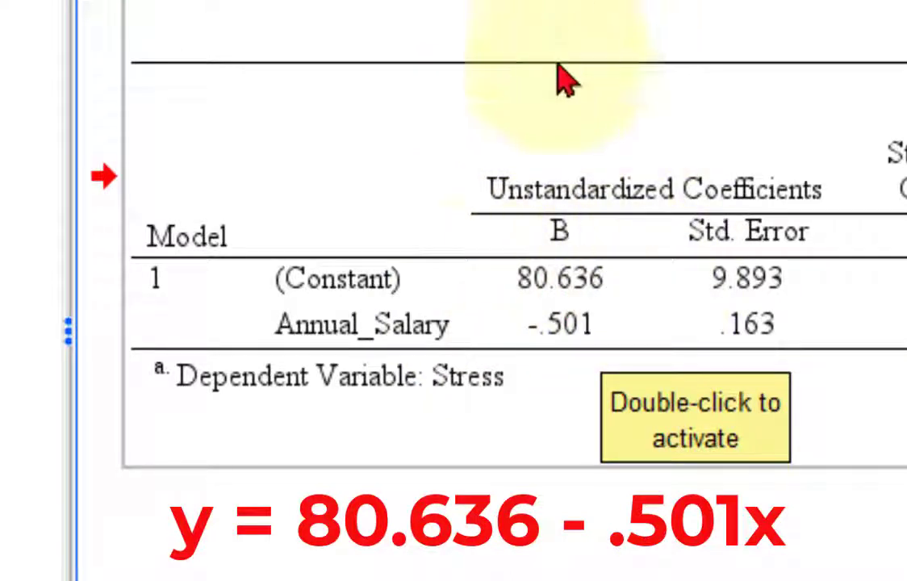
{"action": "mouse_move", "coordinate": [548, 32]}
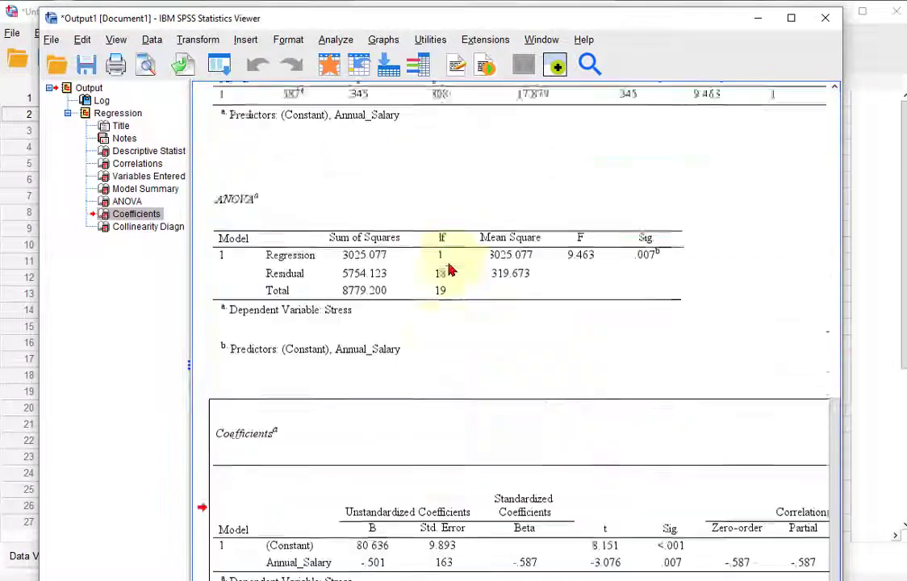
Create a simple scatterplot with Annual_Salary on X and Stress on Y.
{"action": "scroll", "scroll_direction": "up", "scroll_amount": 3}
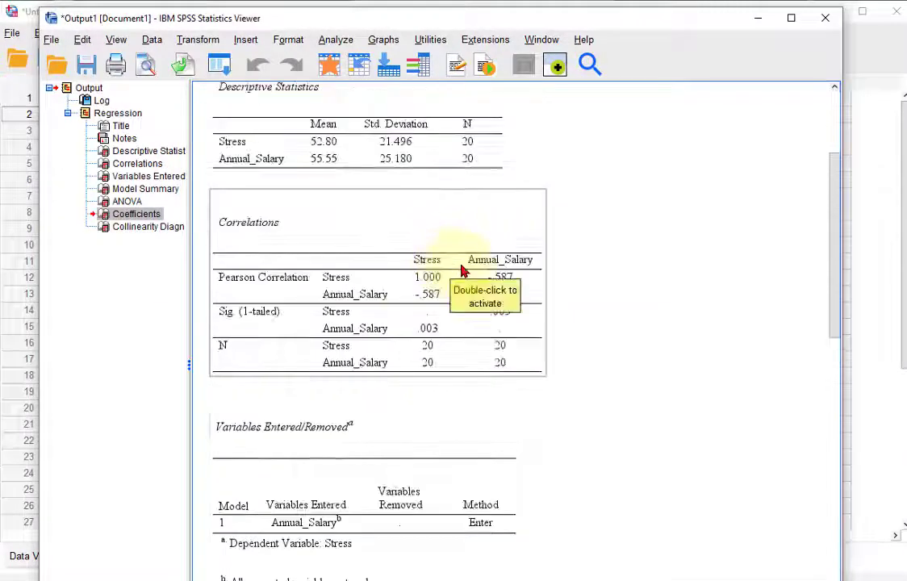
{"action": "left_click", "coordinate": [382, 39]}
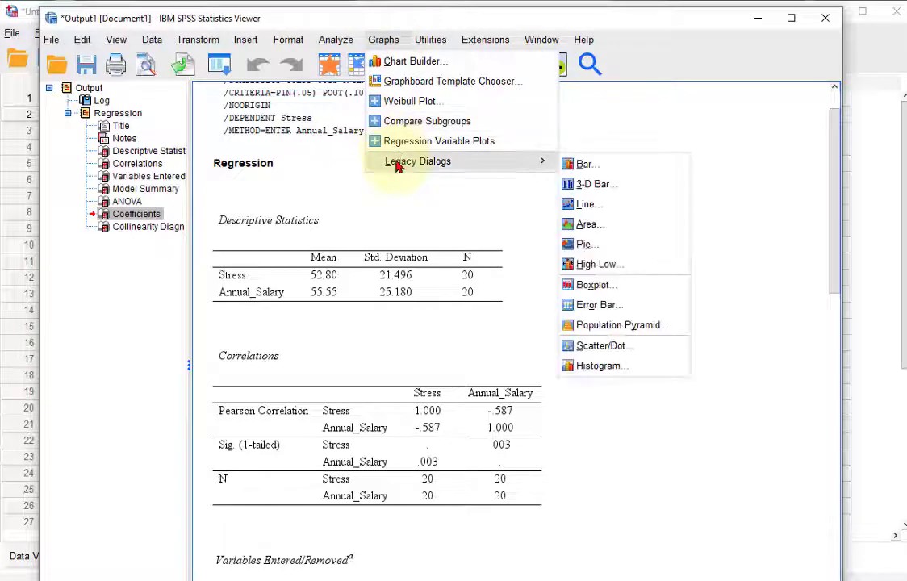
{"action": "mouse_move", "coordinate": [619, 324]}
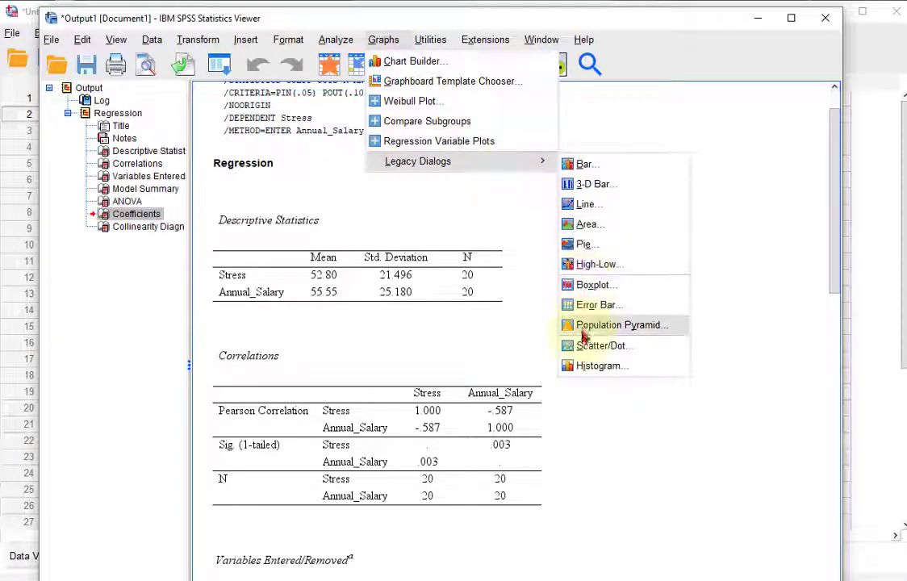
{"action": "left_click", "coordinate": [602, 345]}
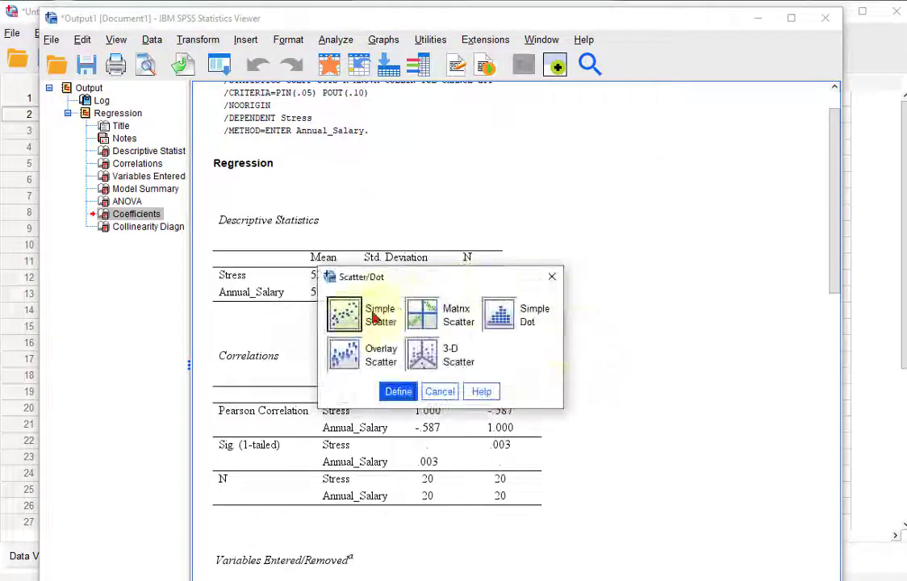
{"action": "left_click", "coordinate": [397, 391]}
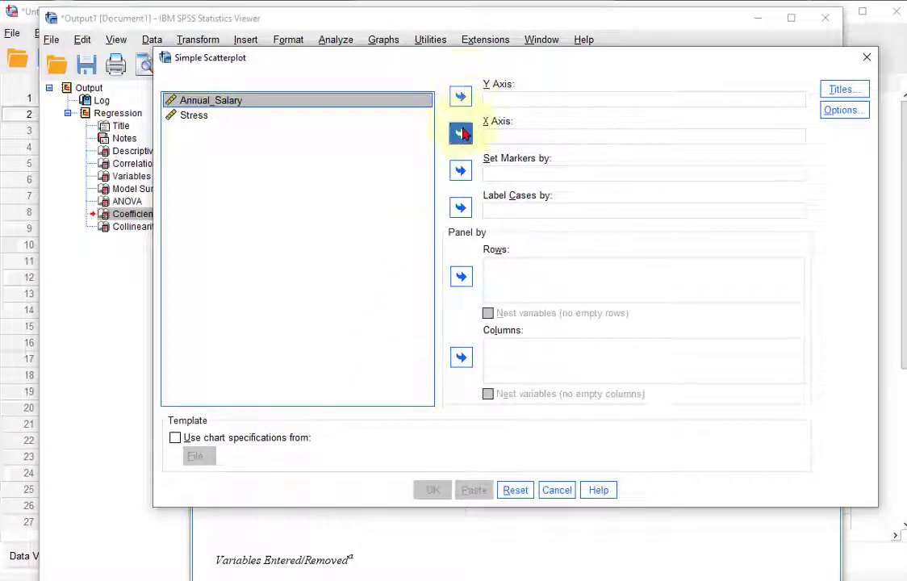
{"action": "left_click", "coordinate": [460, 133]}
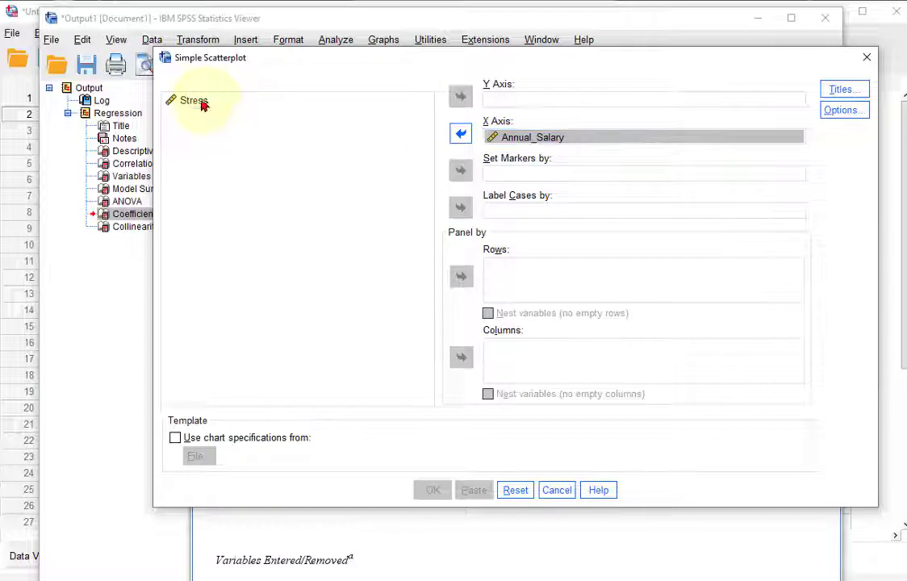
{"action": "left_click", "coordinate": [460, 96]}
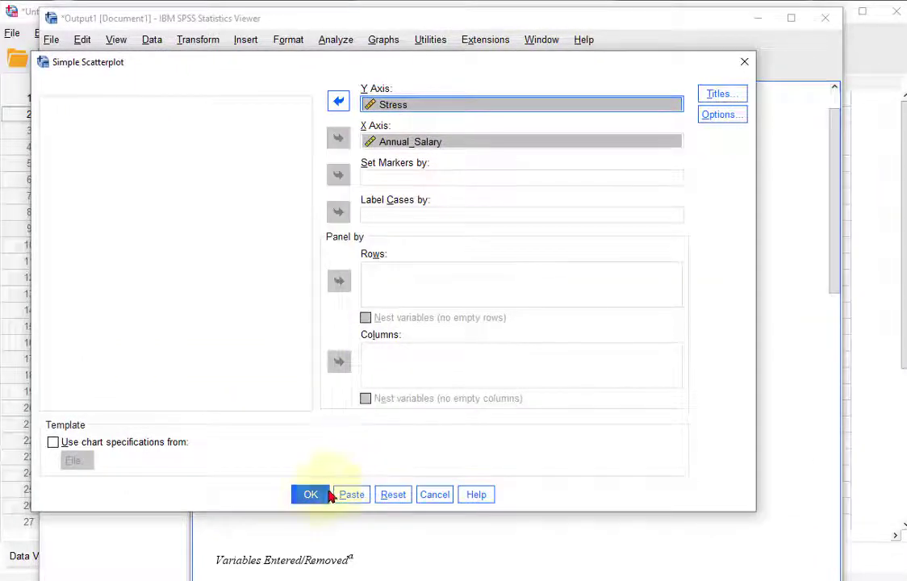
{"action": "left_click", "coordinate": [311, 494]}
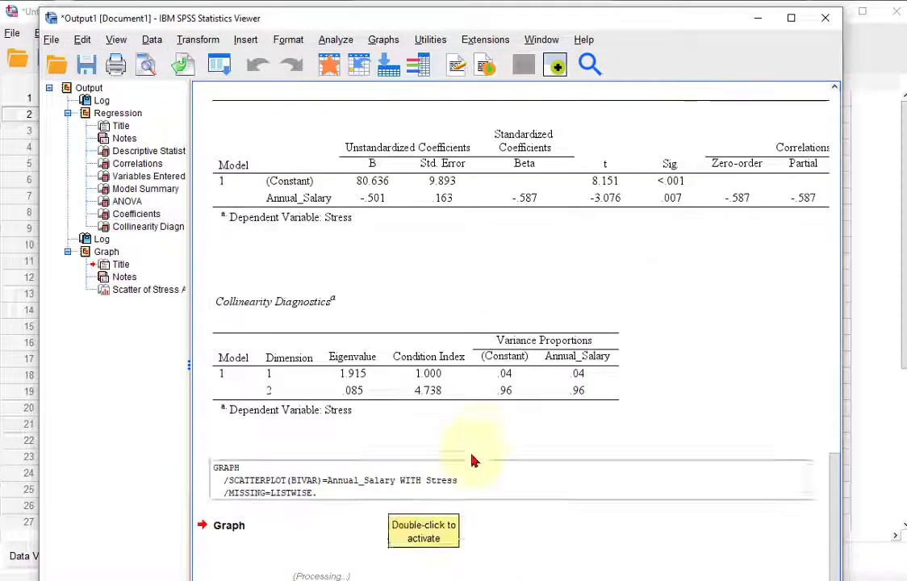
Add a linear fit line showing y=80.64-0.5*x and R² Linear = 0.345.
{"action": "scroll", "scroll_direction": "down", "scroll_amount": 3}
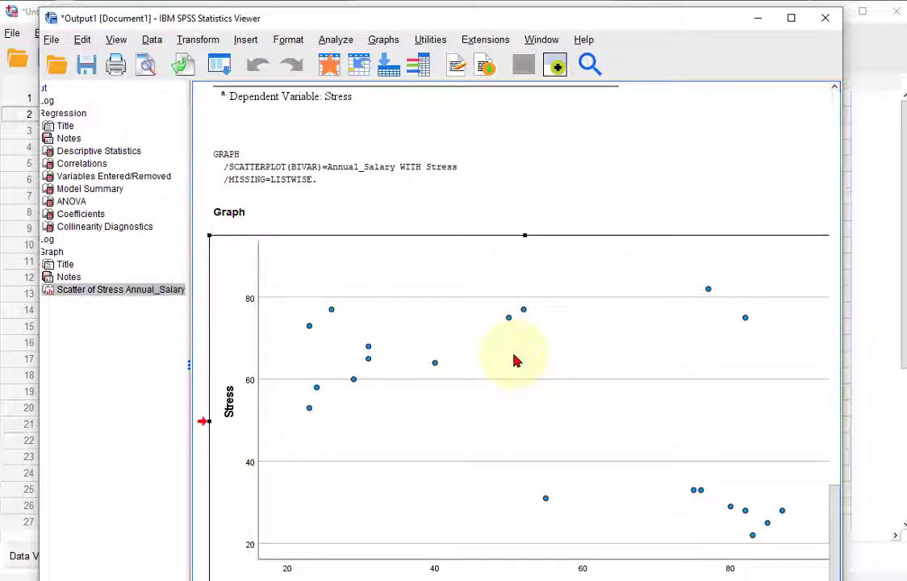
{"action": "double_click", "coordinate": [516, 359]}
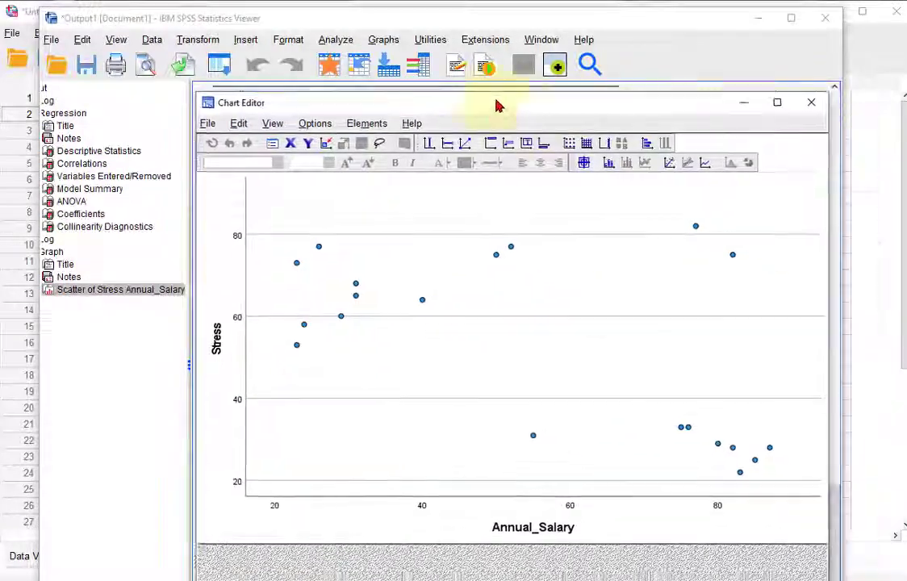
{"action": "left_click_drag", "start_coordinate": [498, 103], "coordinate": [419, 91]}
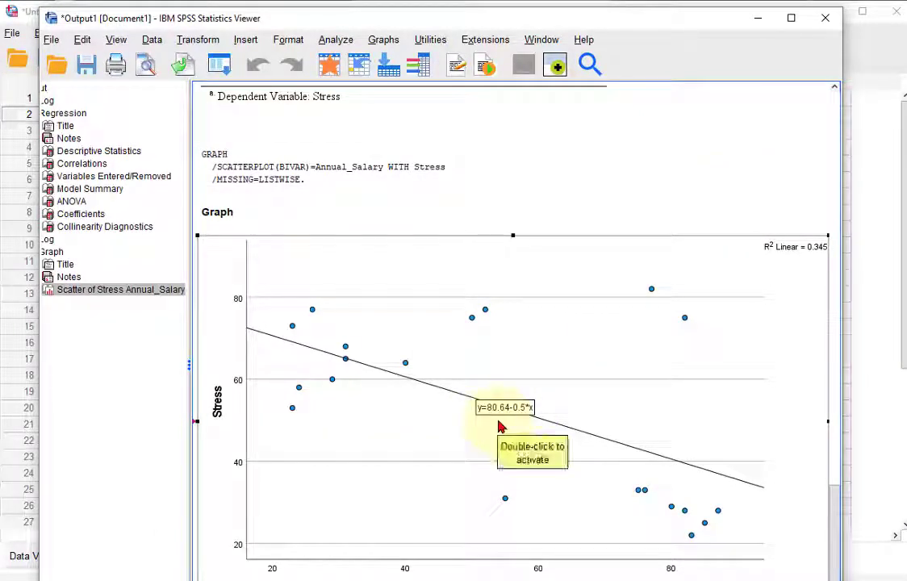
{"action": "mouse_move", "coordinate": [524, 418]}
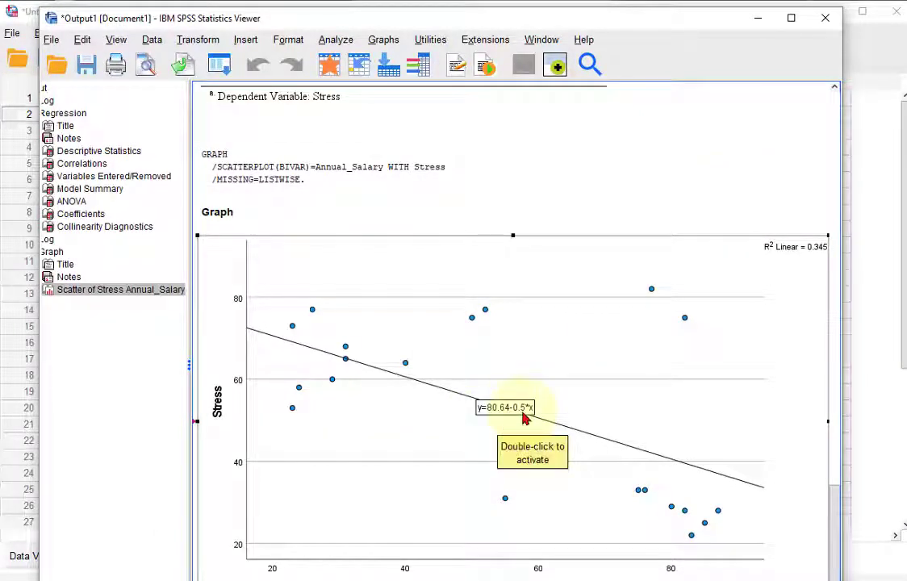
{"action": "mouse_move", "coordinate": [519, 420]}
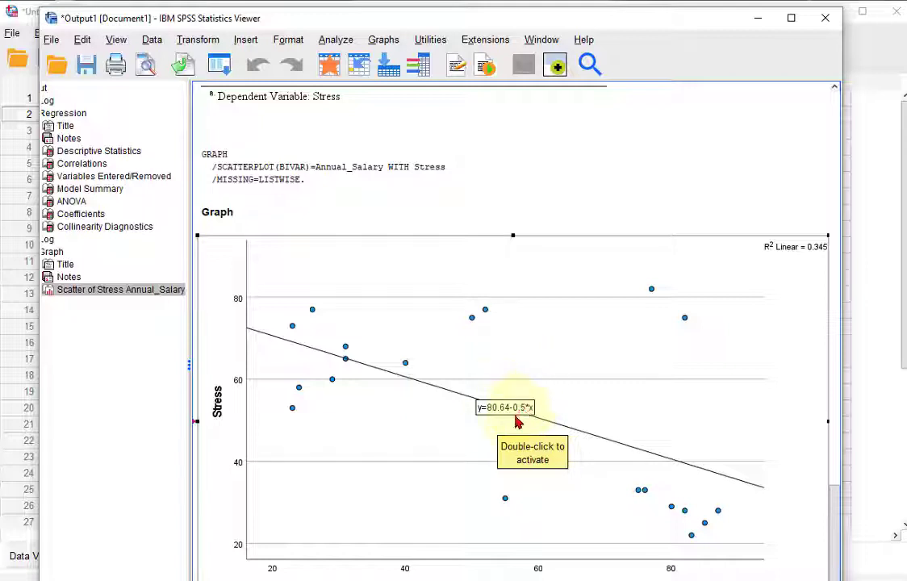
{"action": "mouse_move", "coordinate": [597, 311]}
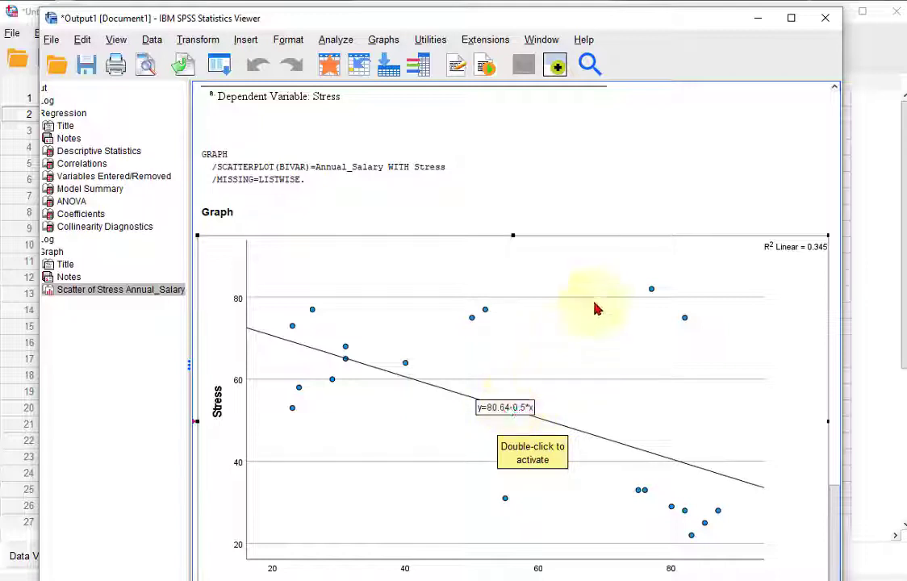
{"action": "mouse_move", "coordinate": [566, 495]}
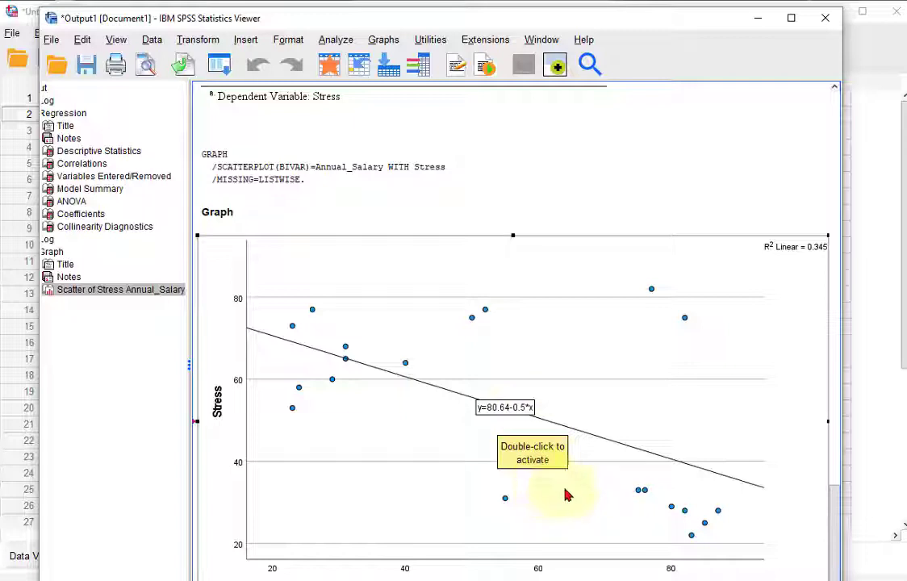
{"action": "mouse_move", "coordinate": [722, 513]}
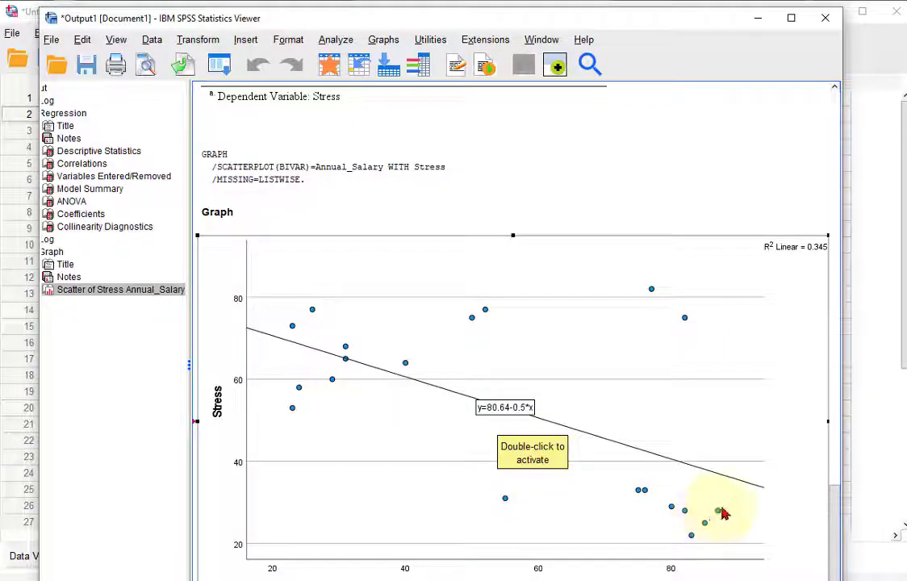